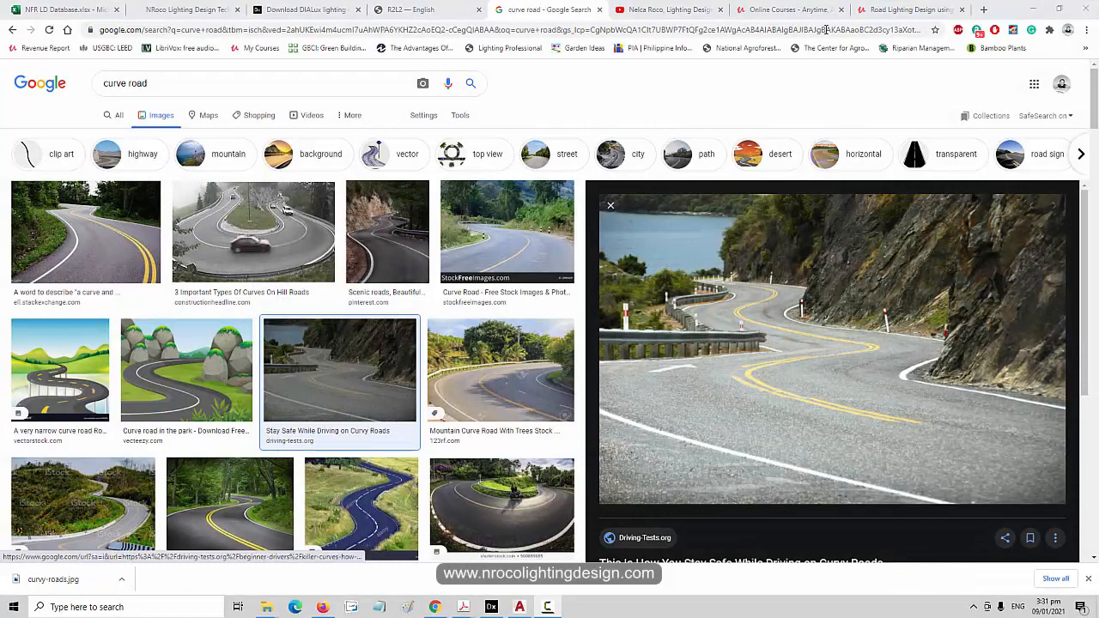
Step: Browse the lighting channel's video list, then move to the Udemy road lighting course
{"action": "left_click", "coordinate": [669, 10]}
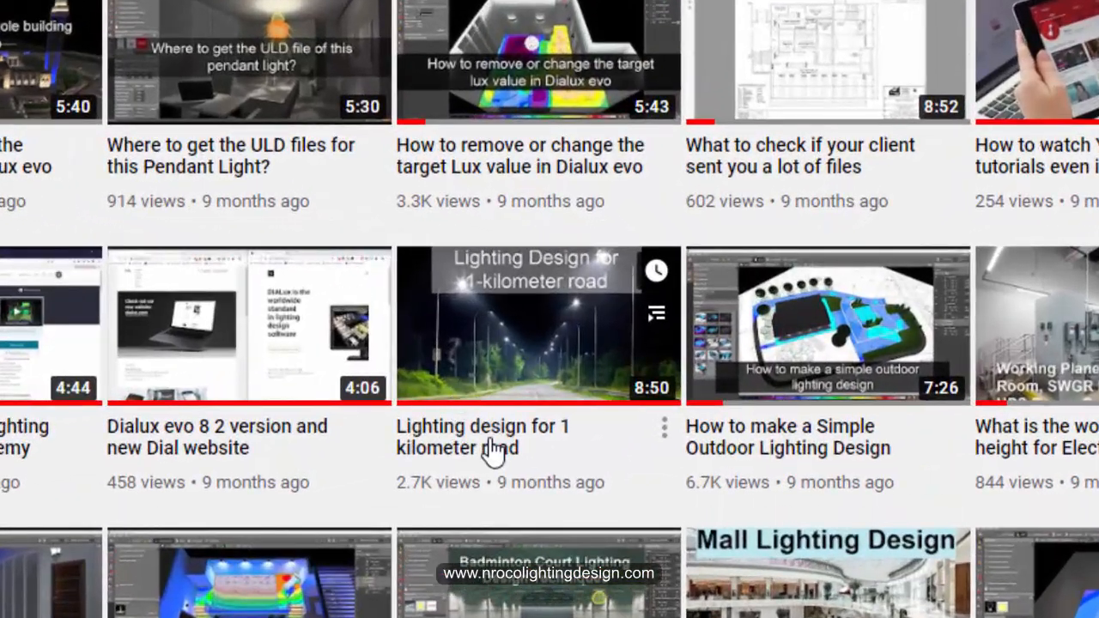
{"action": "mouse_move", "coordinate": [491, 450]}
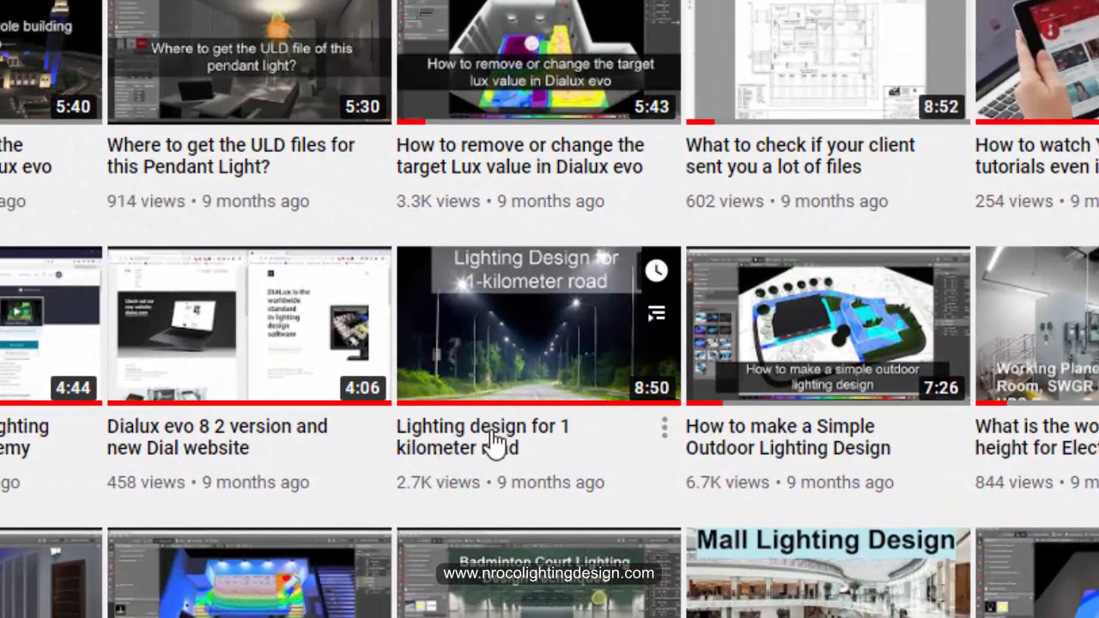
{"action": "mouse_move", "coordinate": [548, 462]}
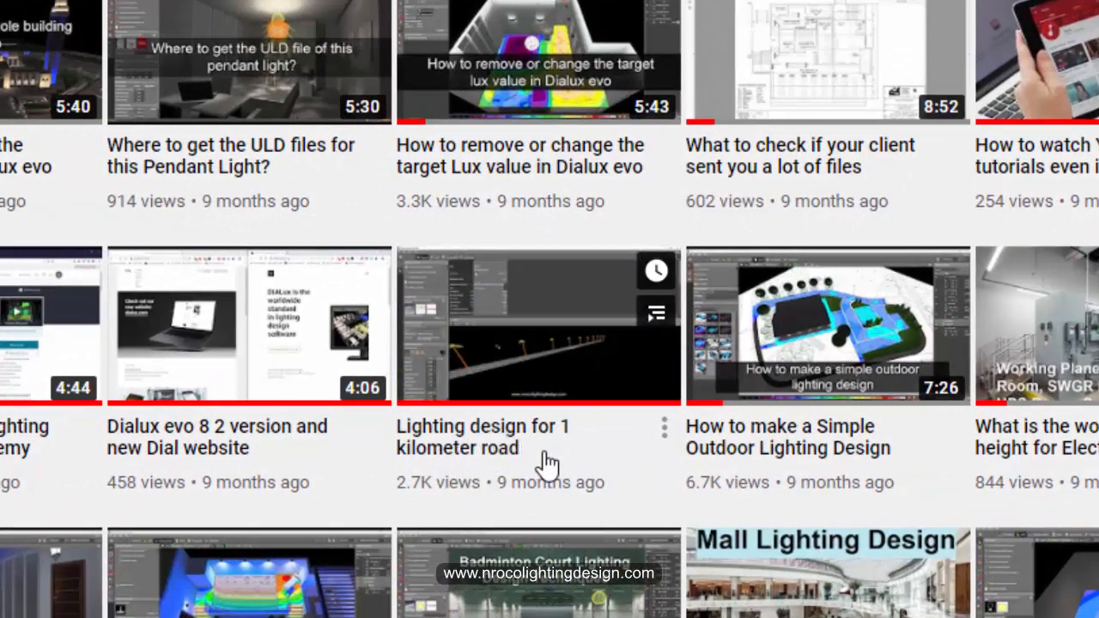
{"action": "mouse_move", "coordinate": [594, 368]}
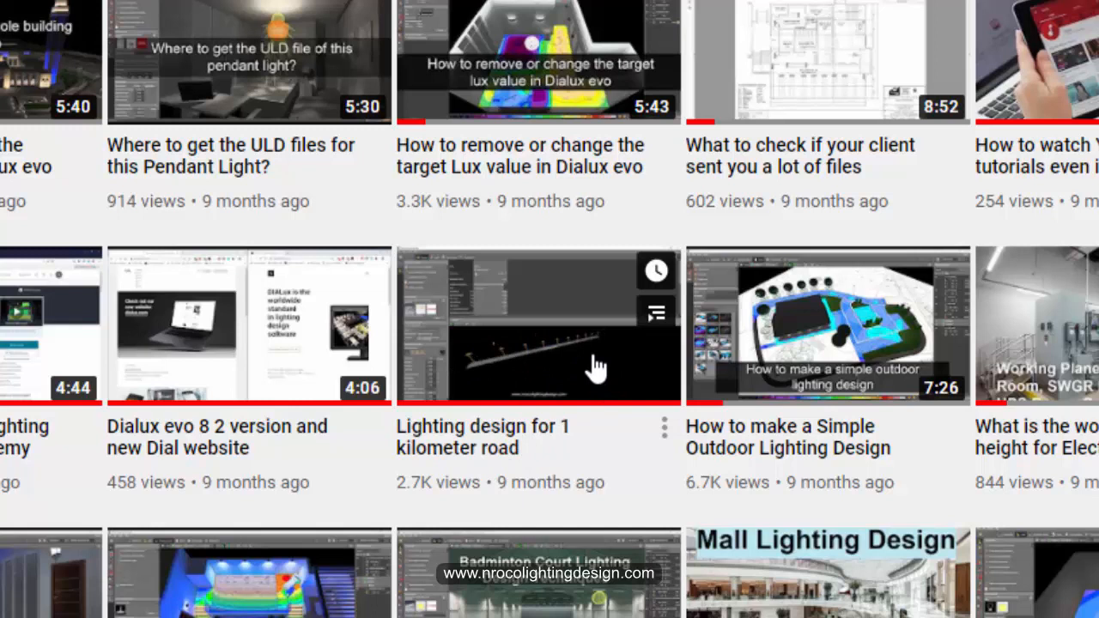
{"action": "mouse_move", "coordinate": [609, 374]}
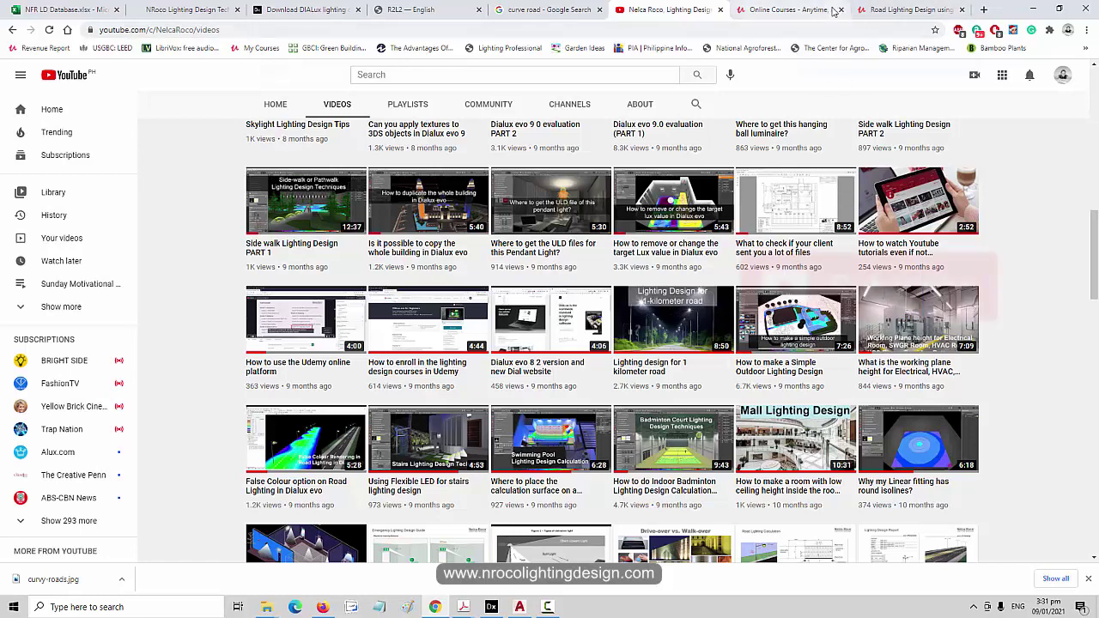
{"action": "scroll", "scroll_direction": "up", "scroll_amount": 3}
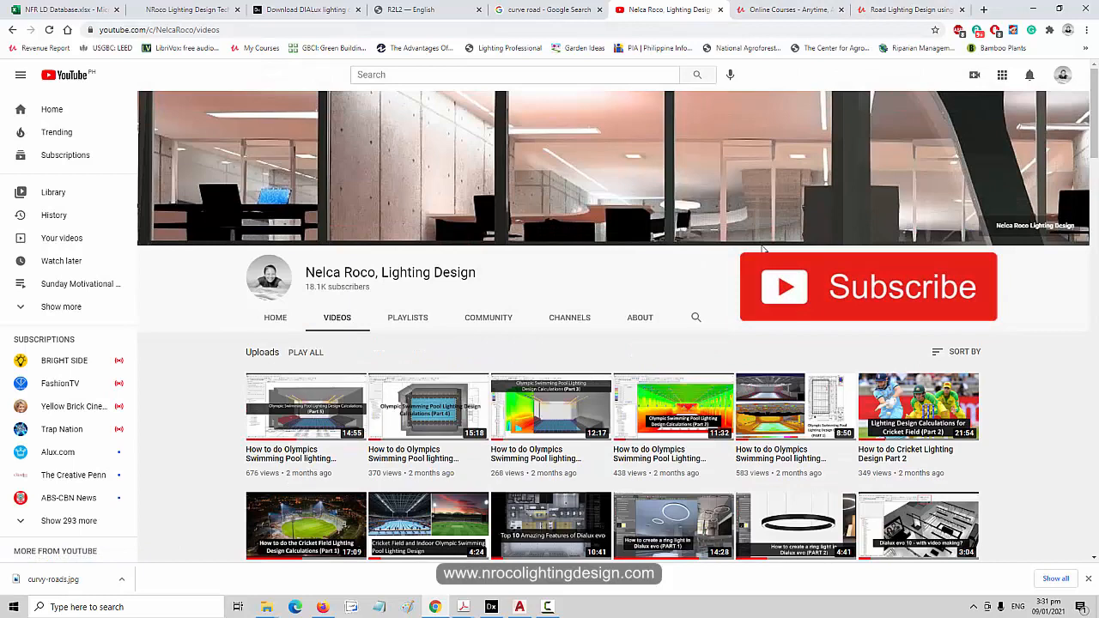
{"action": "left_click", "coordinate": [902, 10]}
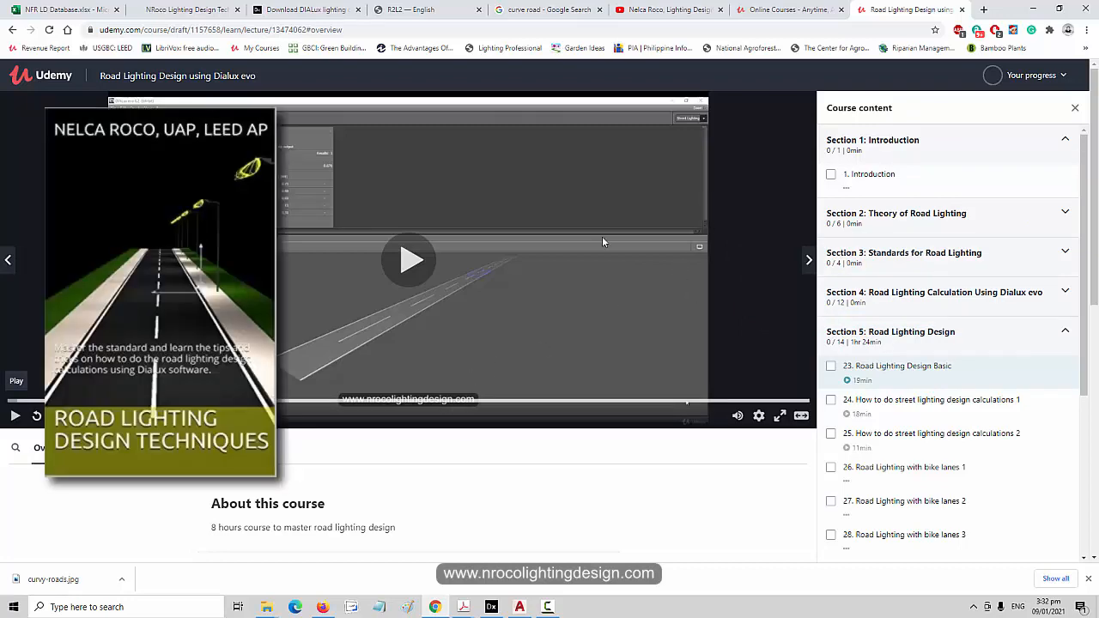
Step: Scroll the Road Lighting Design using Dialux evo course page to its content outline
{"action": "scroll", "scroll_direction": "down", "scroll_amount": 3}
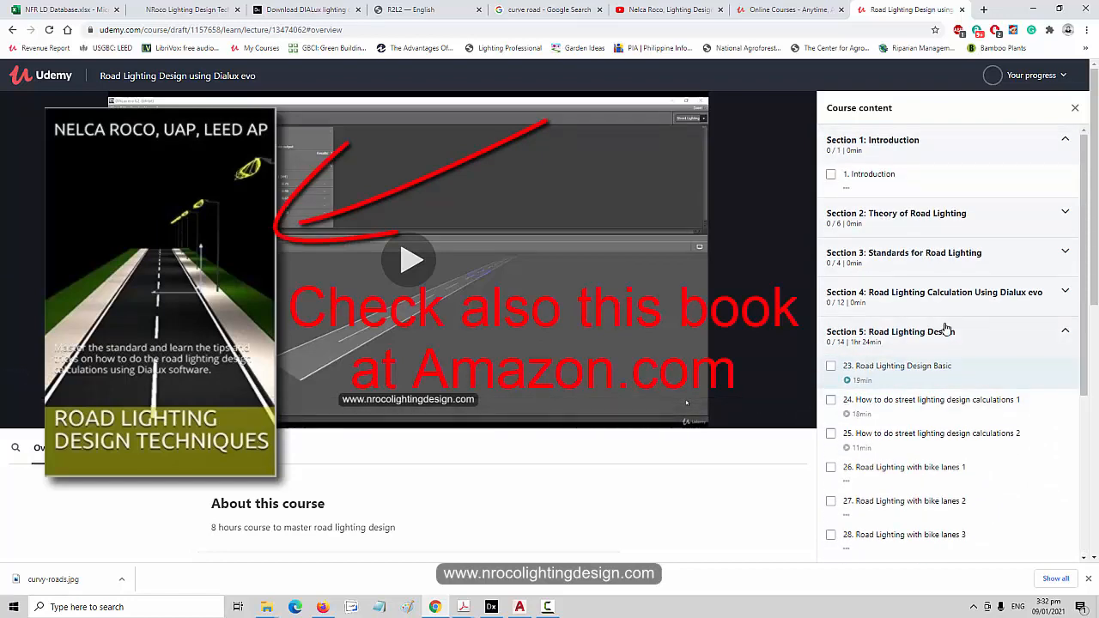
{"action": "mouse_move", "coordinate": [865, 304]}
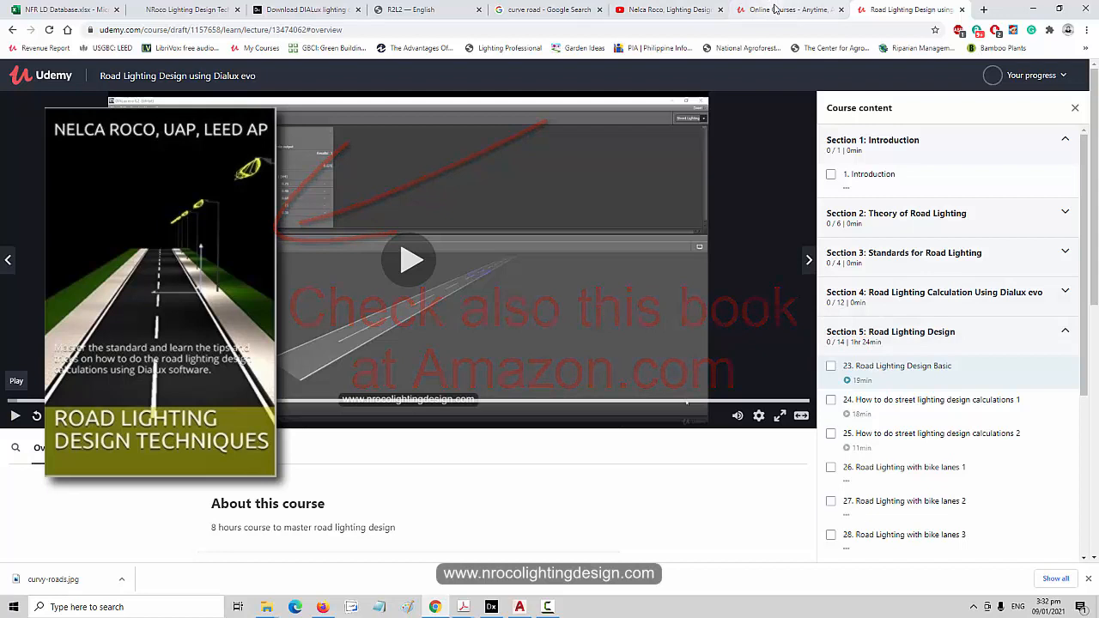
{"action": "mouse_move", "coordinate": [790, 11]}
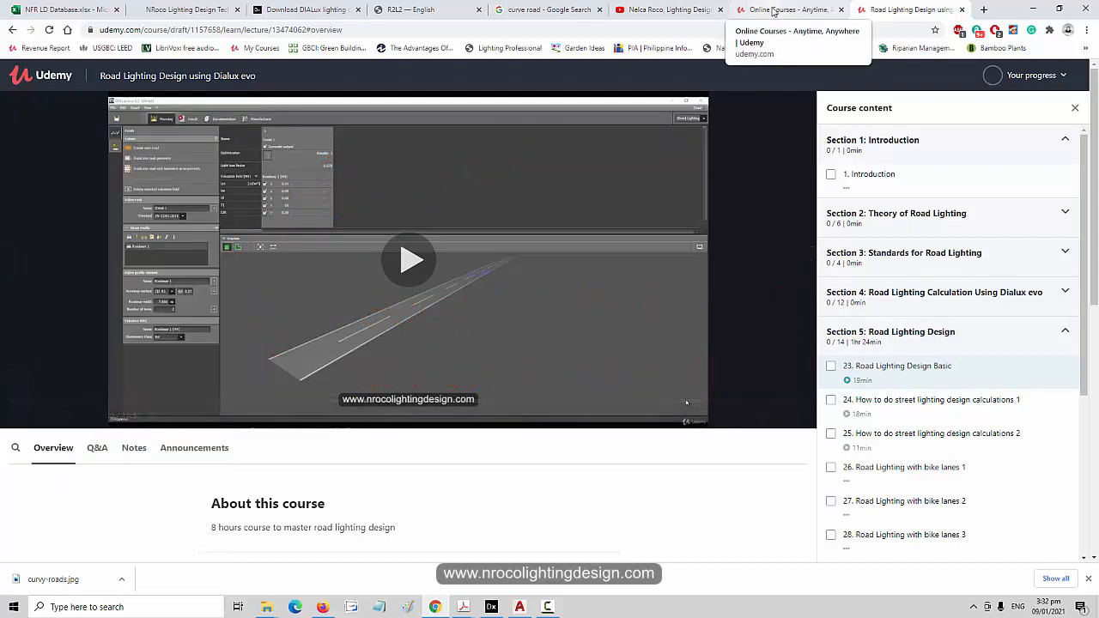
{"action": "mouse_move", "coordinate": [724, 24]}
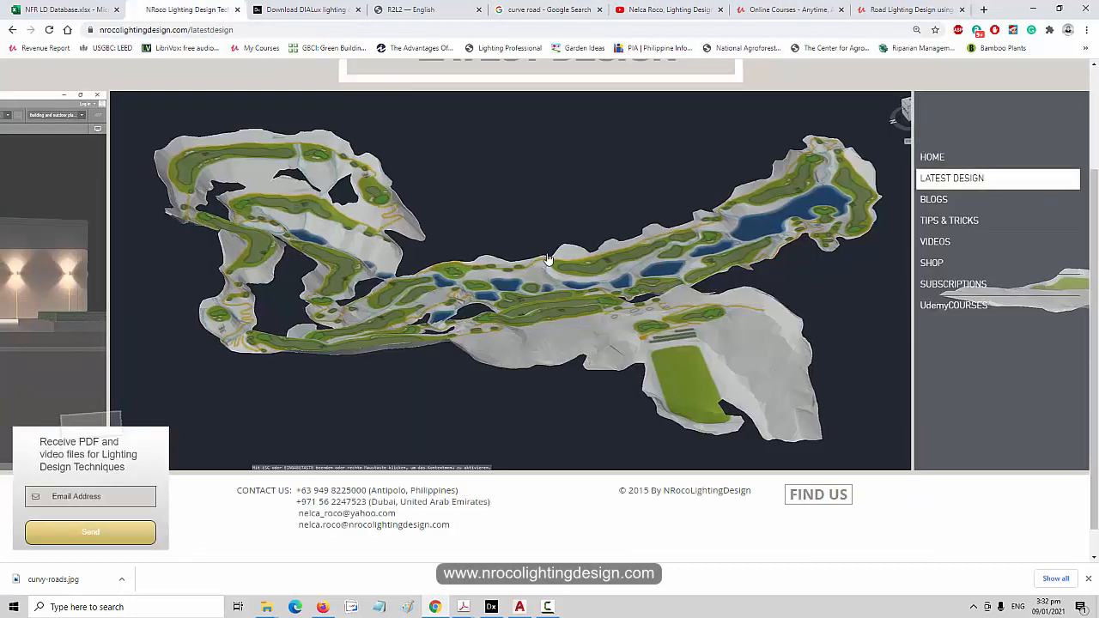
Step: Scroll through the site's latest designs and lighting course cards
{"action": "scroll", "scroll_direction": "up", "scroll_amount": 3}
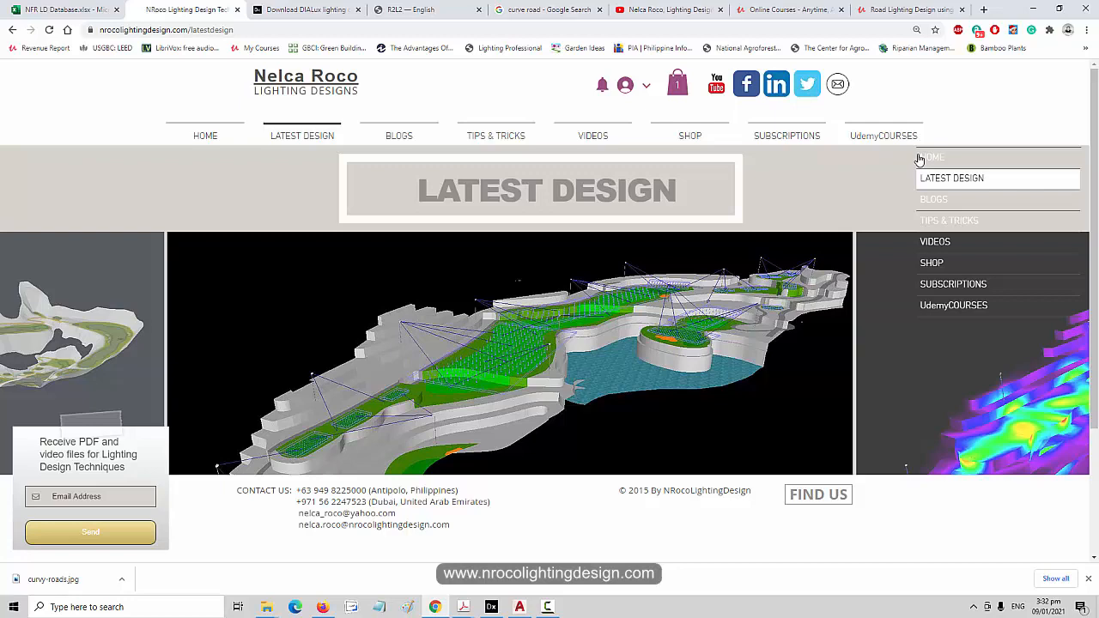
{"action": "mouse_move", "coordinate": [787, 136]}
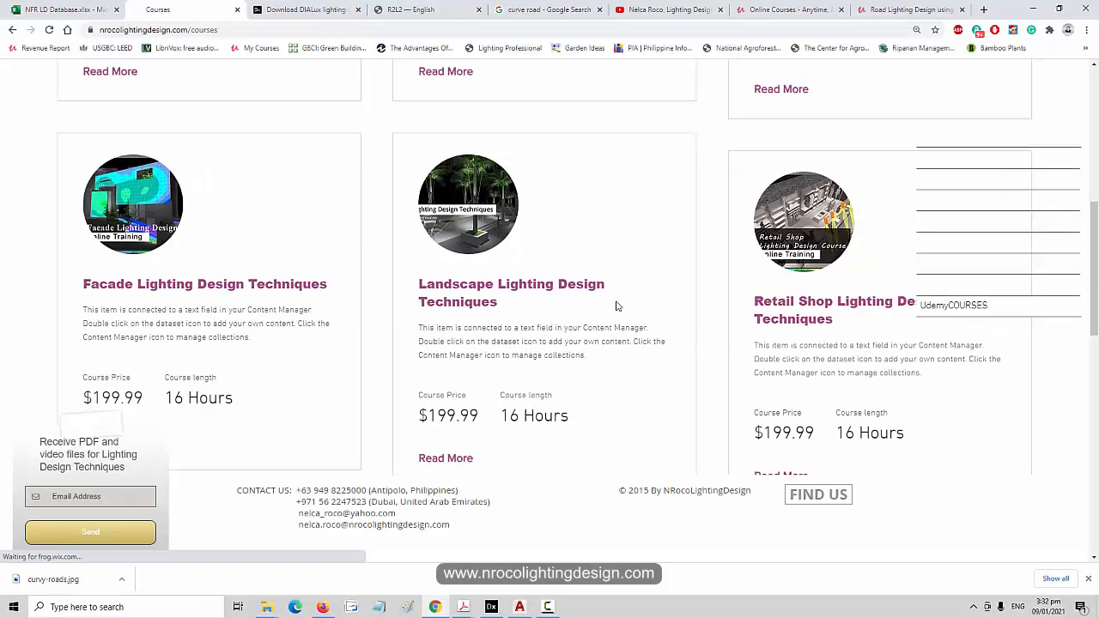
{"action": "scroll", "scroll_direction": "up", "scroll_amount": 3}
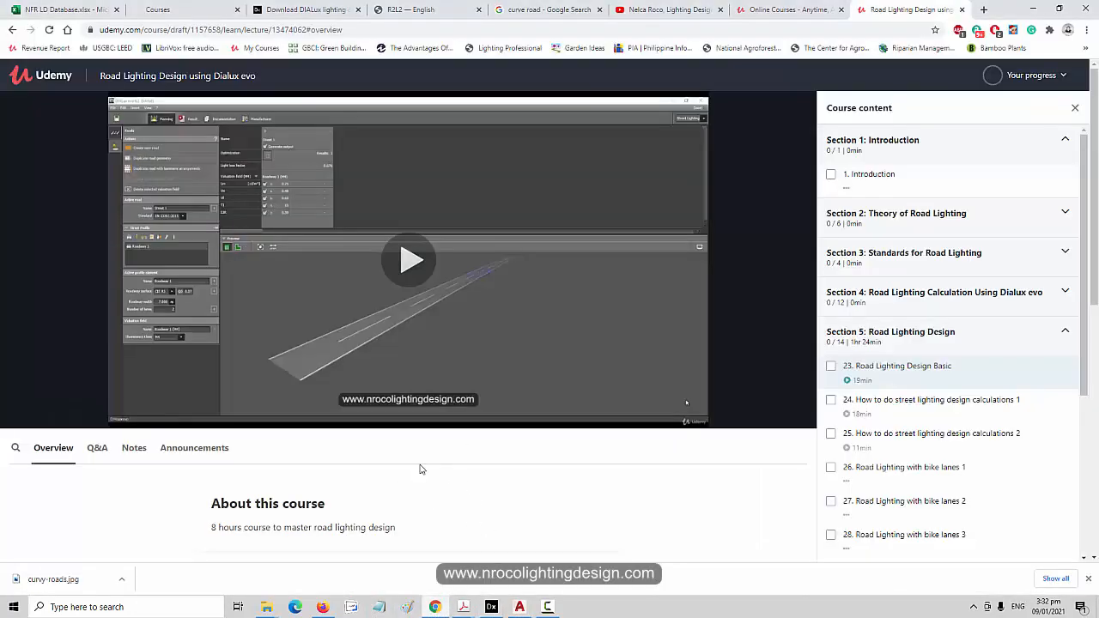
Step: Revisit the curve road image results, then return to the DIALux street lighting project
{"action": "left_click", "coordinate": [546, 10]}
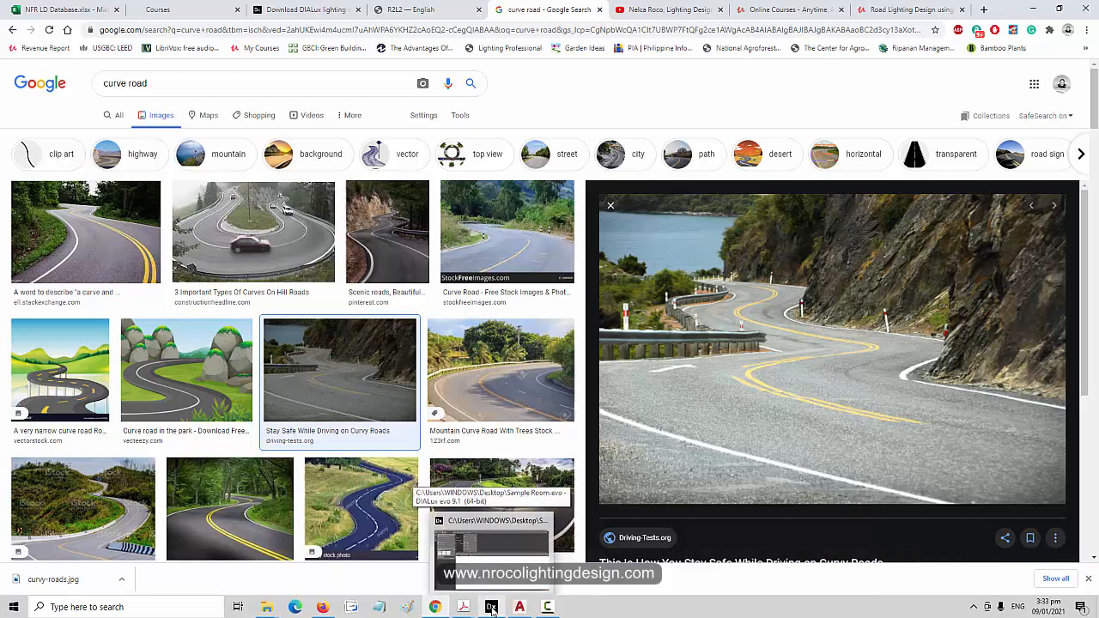
{"action": "left_click", "coordinate": [491, 607]}
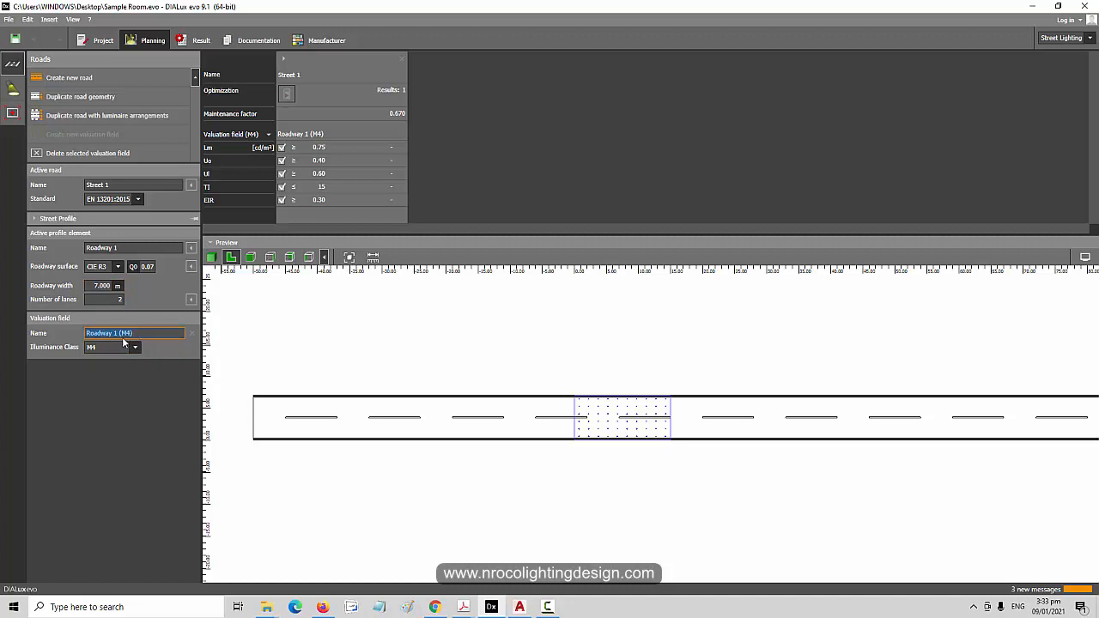
Step: Choose illuminance class M4 in the Street Profile and move to Luminaire arrangement
{"action": "left_click", "coordinate": [134, 347]}
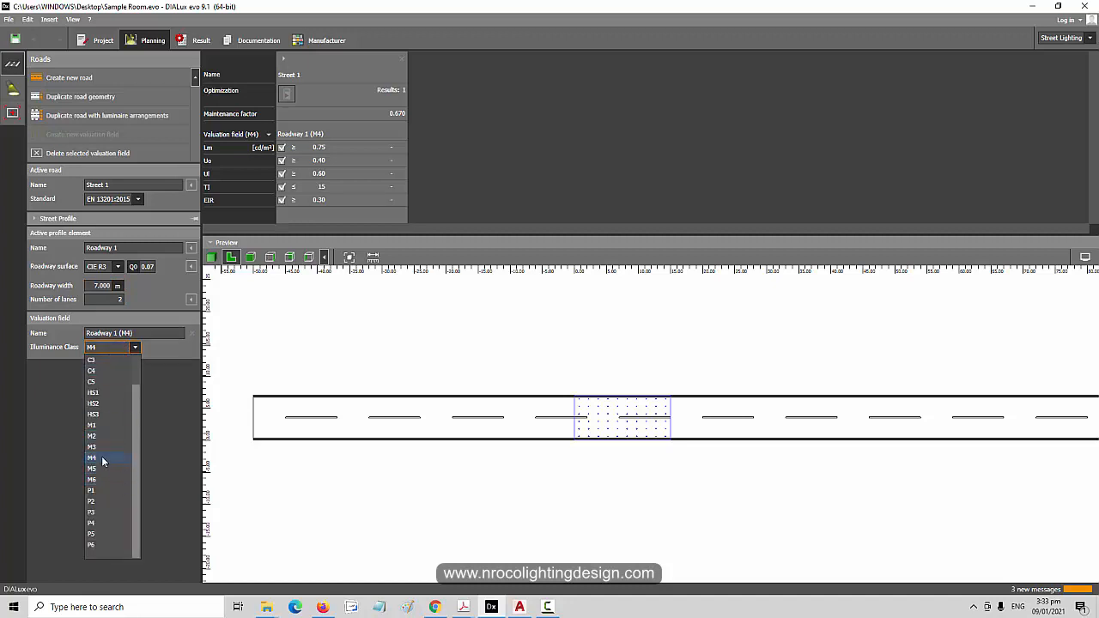
{"action": "left_click", "coordinate": [103, 456]}
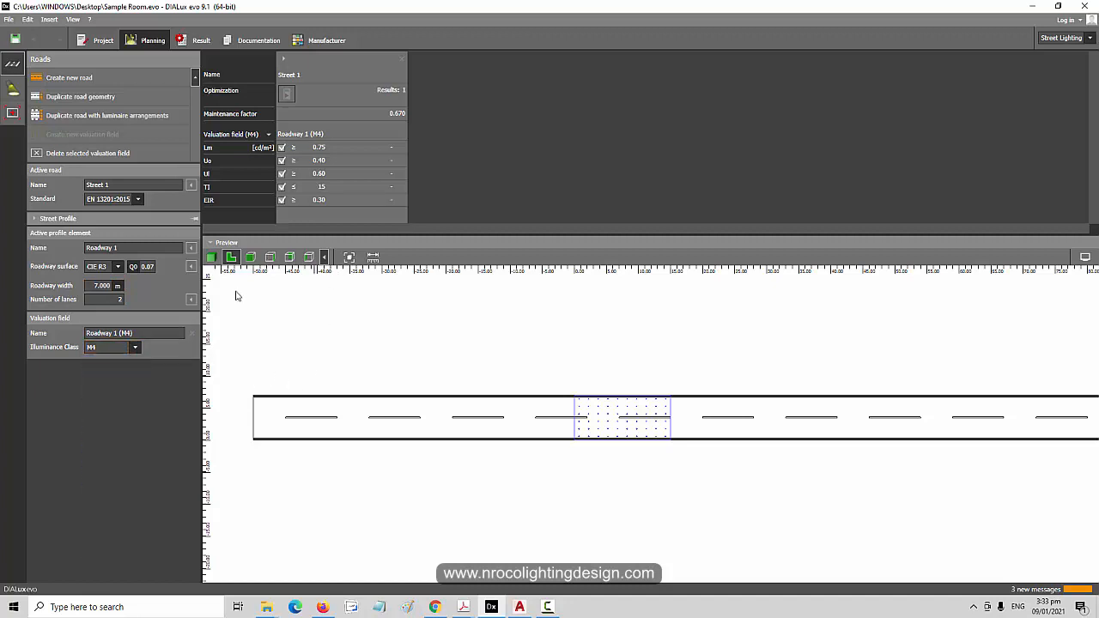
{"action": "left_click", "coordinate": [12, 114]}
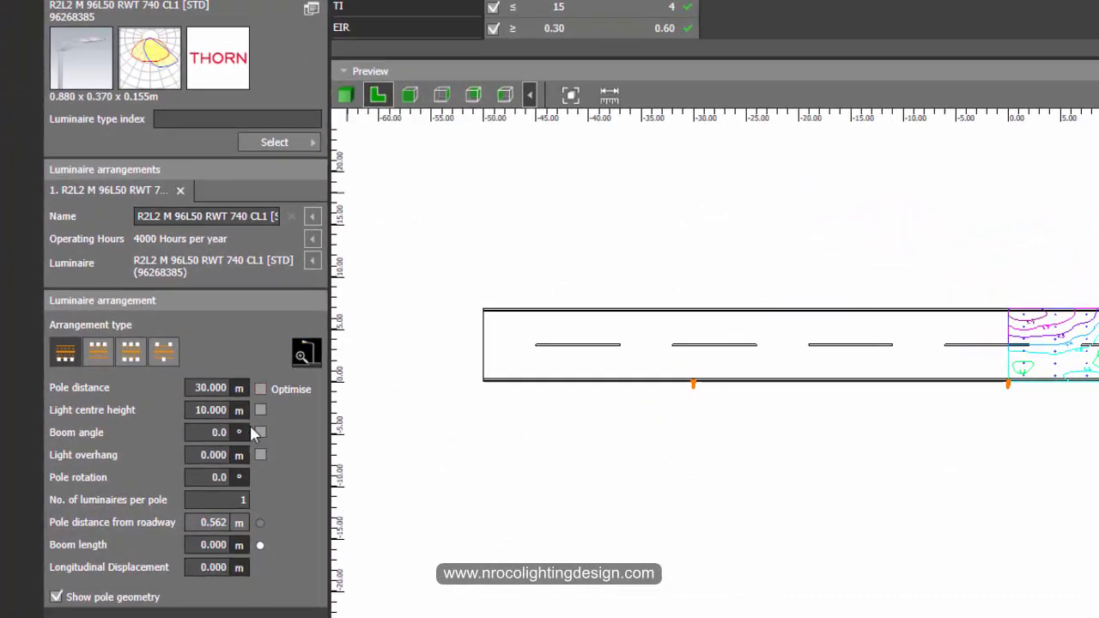
{"action": "mouse_move", "coordinate": [240, 419]}
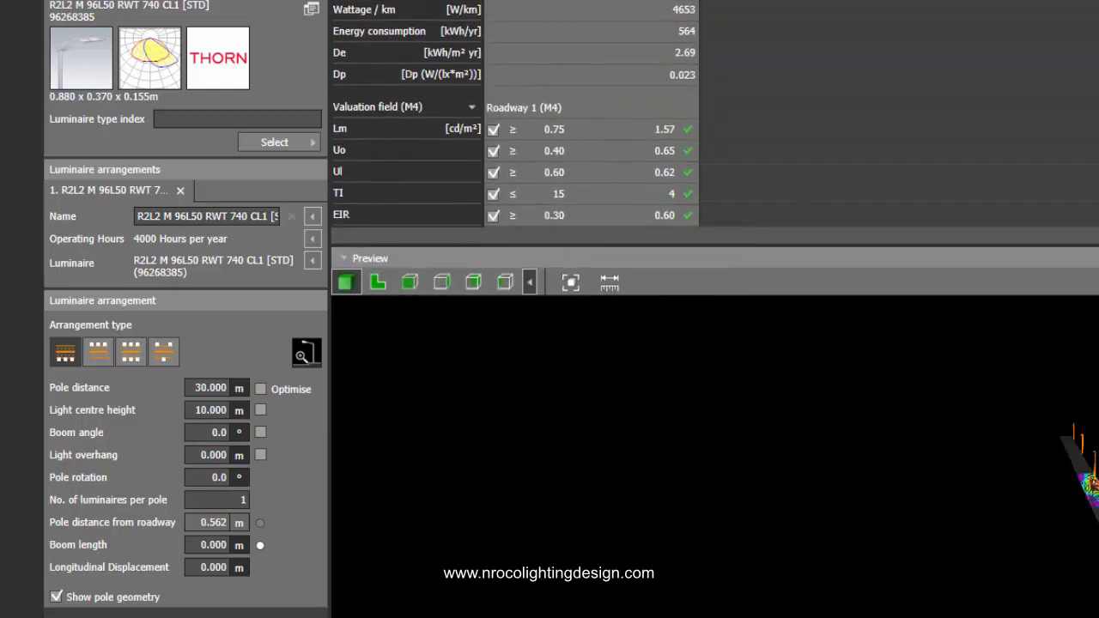
{"action": "mouse_move", "coordinate": [1070, 327]}
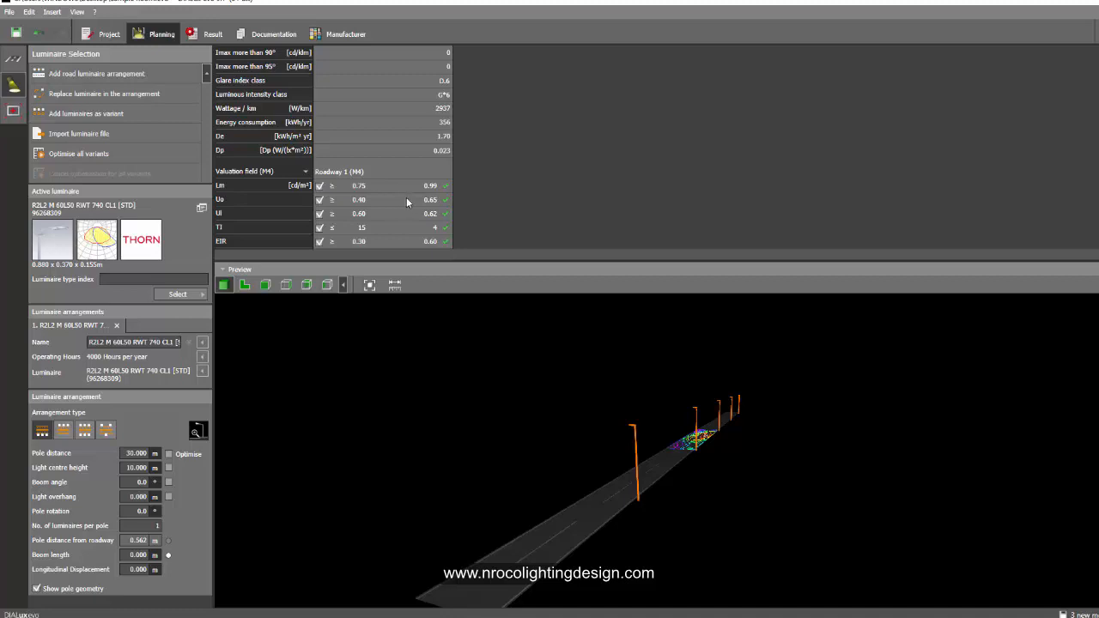
{"action": "mouse_move", "coordinate": [385, 237]}
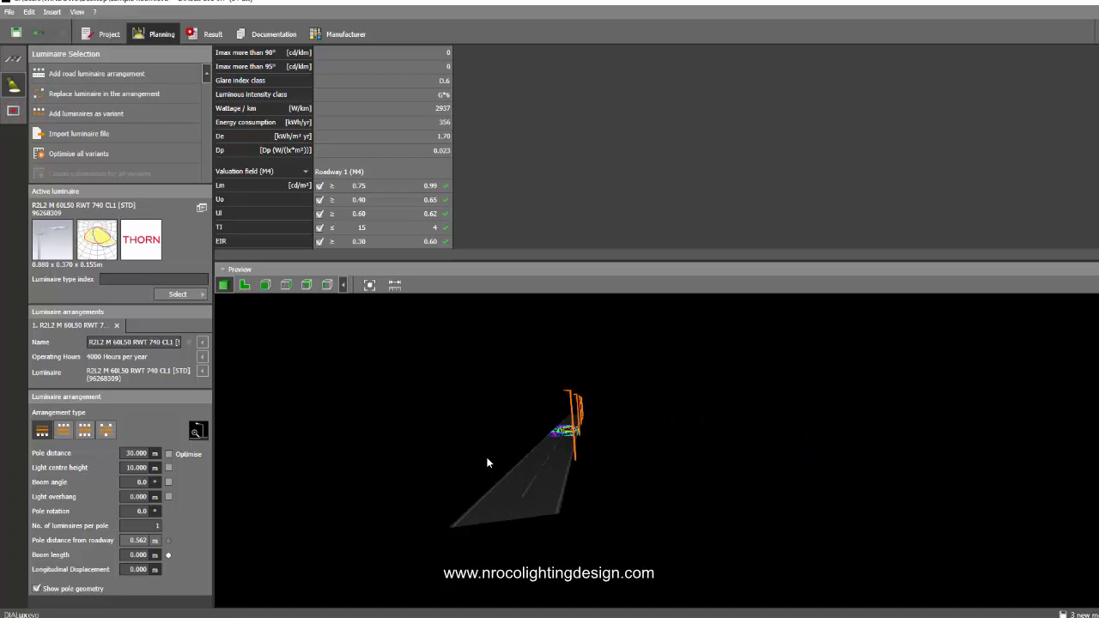
Step: Zoom the 3D preview to show the road with poles at 30 m spacing and 10 m height
{"action": "left_click", "coordinate": [38, 587]}
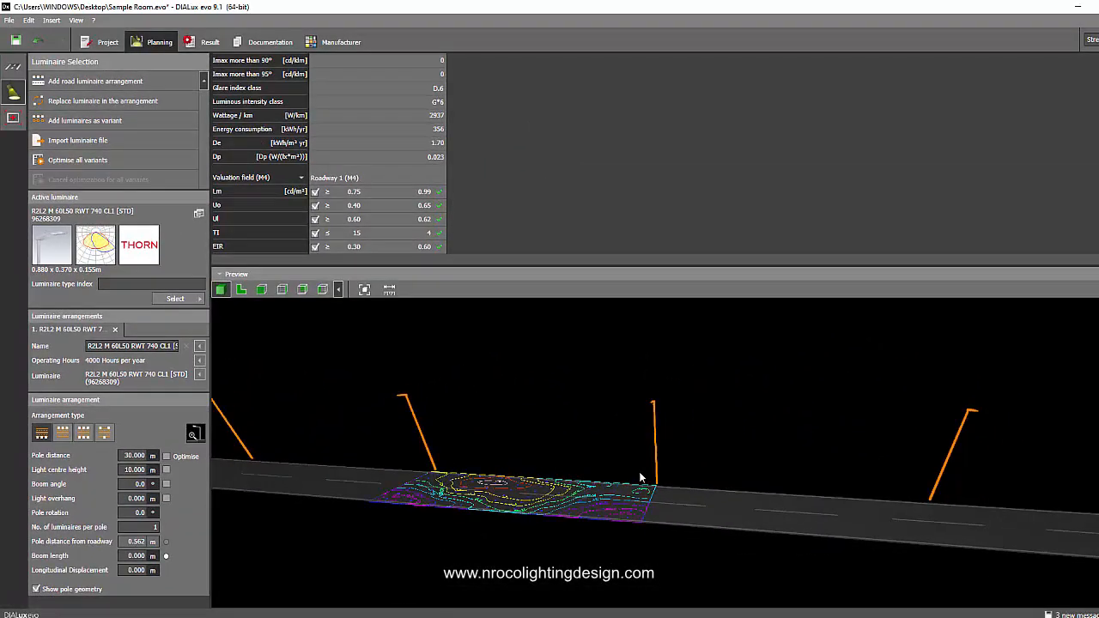
{"action": "left_click_drag", "start_coordinate": [638, 478], "coordinate": [652, 467]}
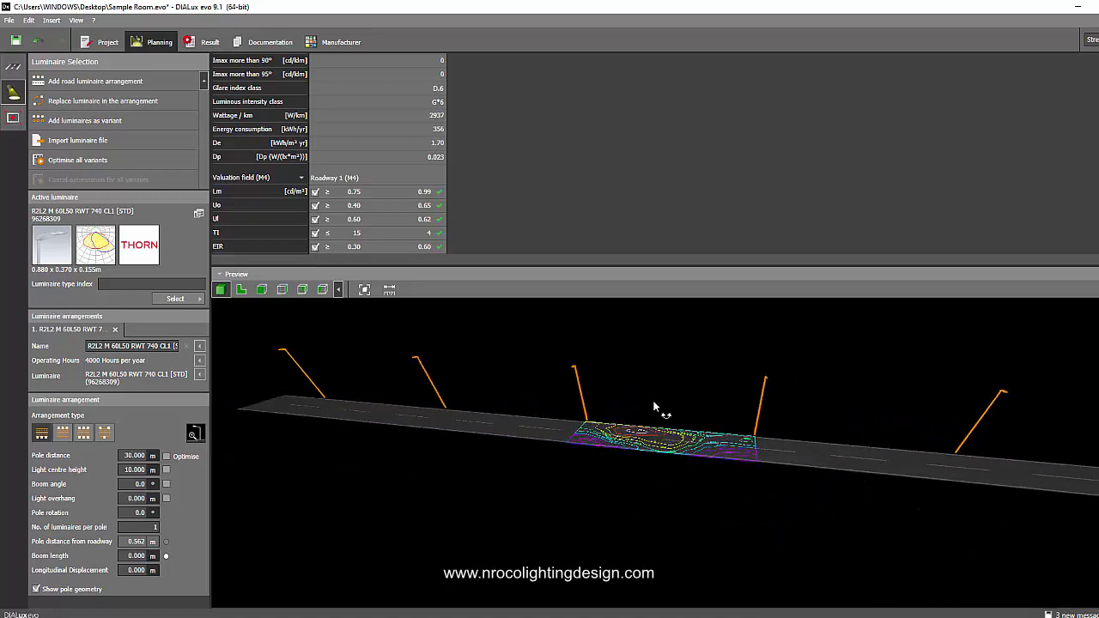
{"action": "left_click_drag", "start_coordinate": [656, 409], "coordinate": [653, 417]}
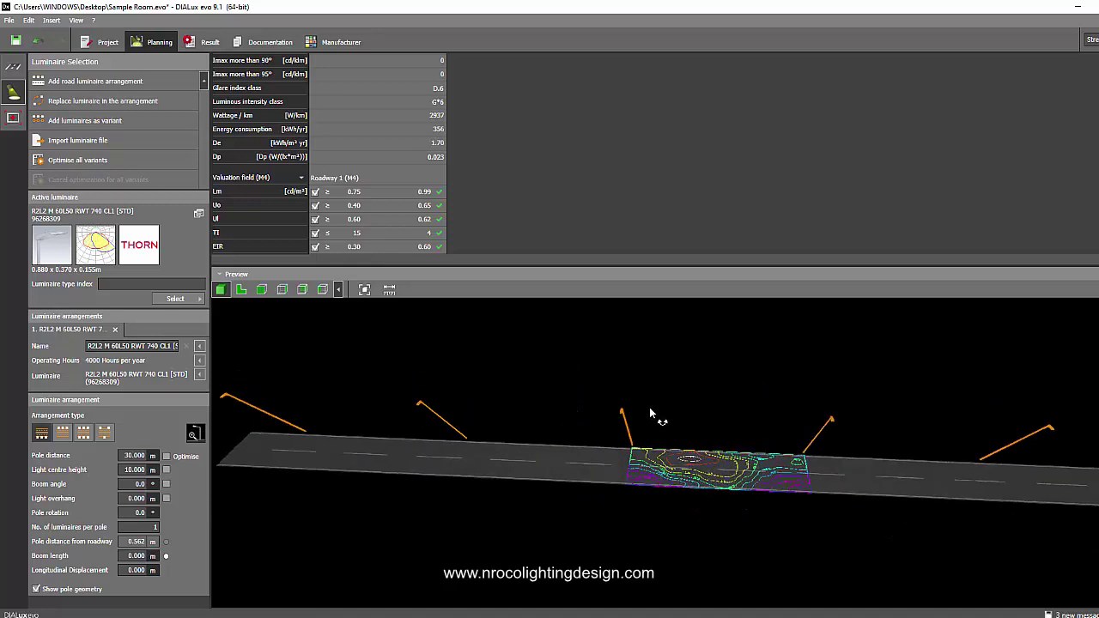
{"action": "left_click_drag", "start_coordinate": [652, 413], "coordinate": [444, 462]}
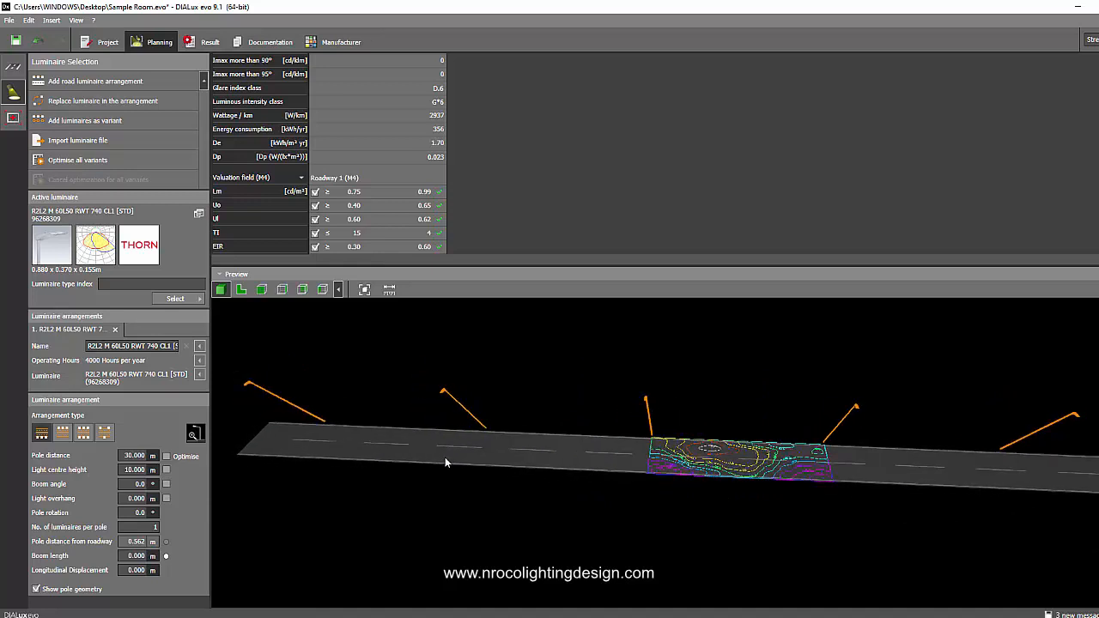
{"action": "mouse_move", "coordinate": [360, 202]}
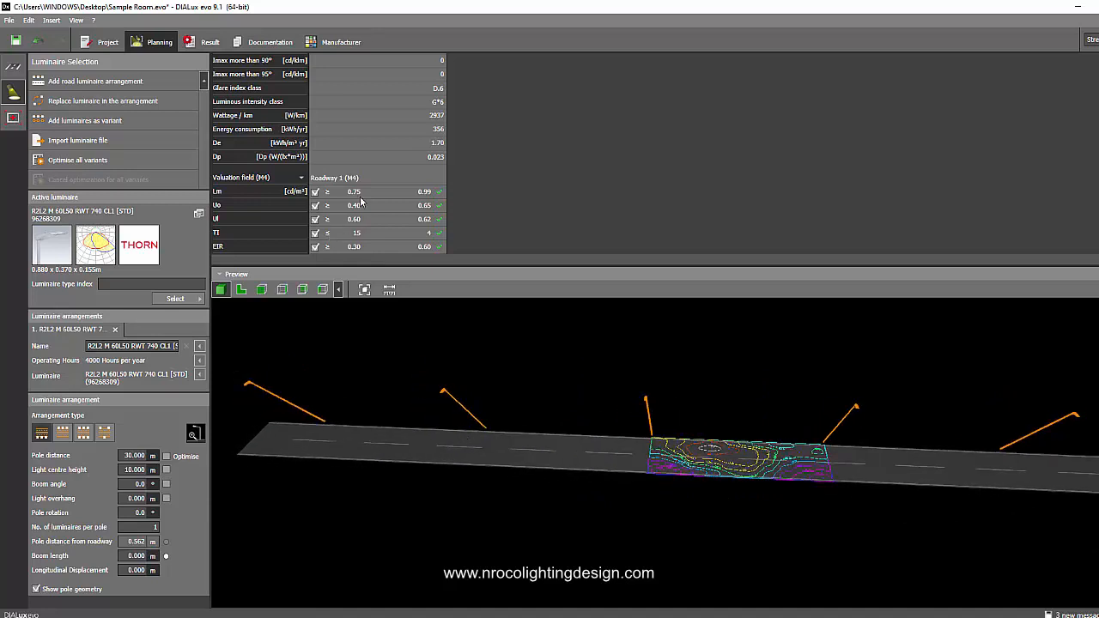
{"action": "mouse_move", "coordinate": [591, 171]}
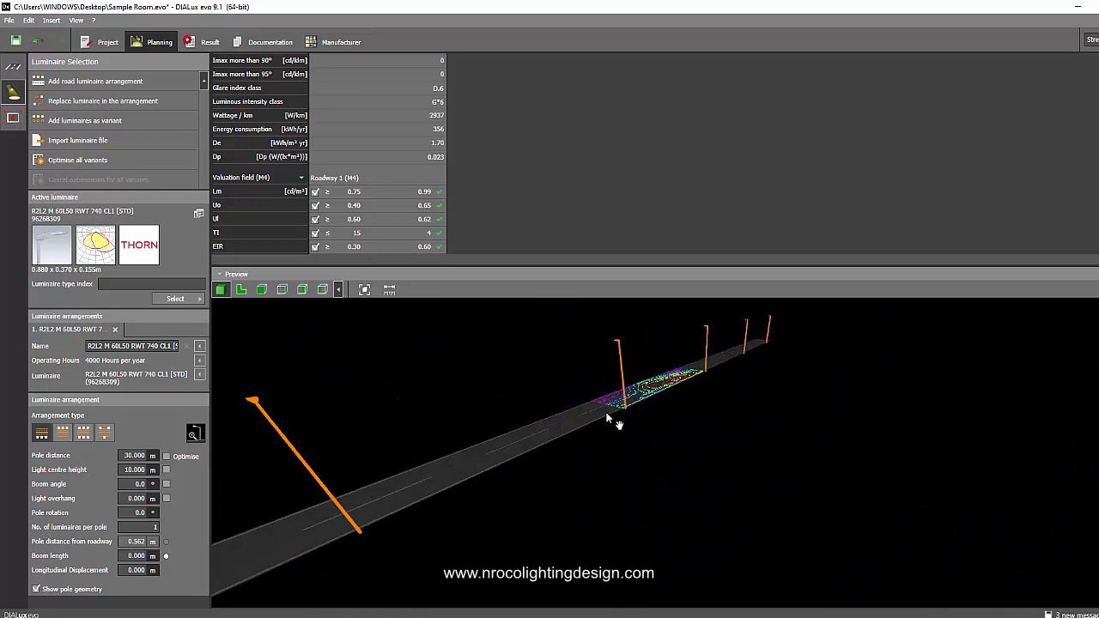
{"action": "left_click_drag", "start_coordinate": [618, 420], "coordinate": [638, 460]}
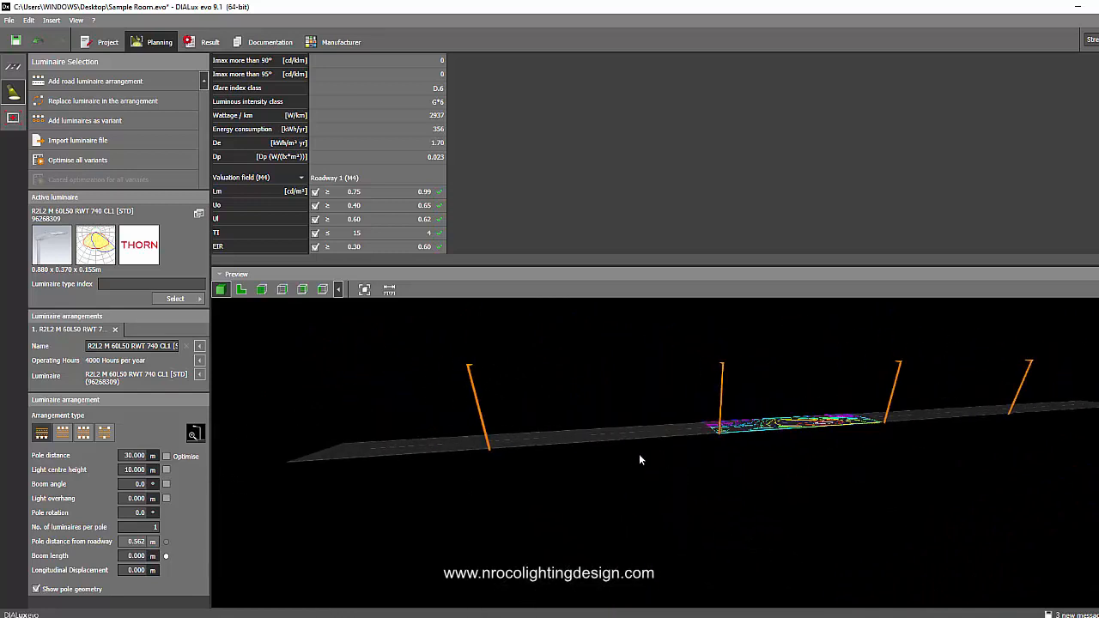
{"action": "left_click_drag", "start_coordinate": [639, 460], "coordinate": [673, 463]}
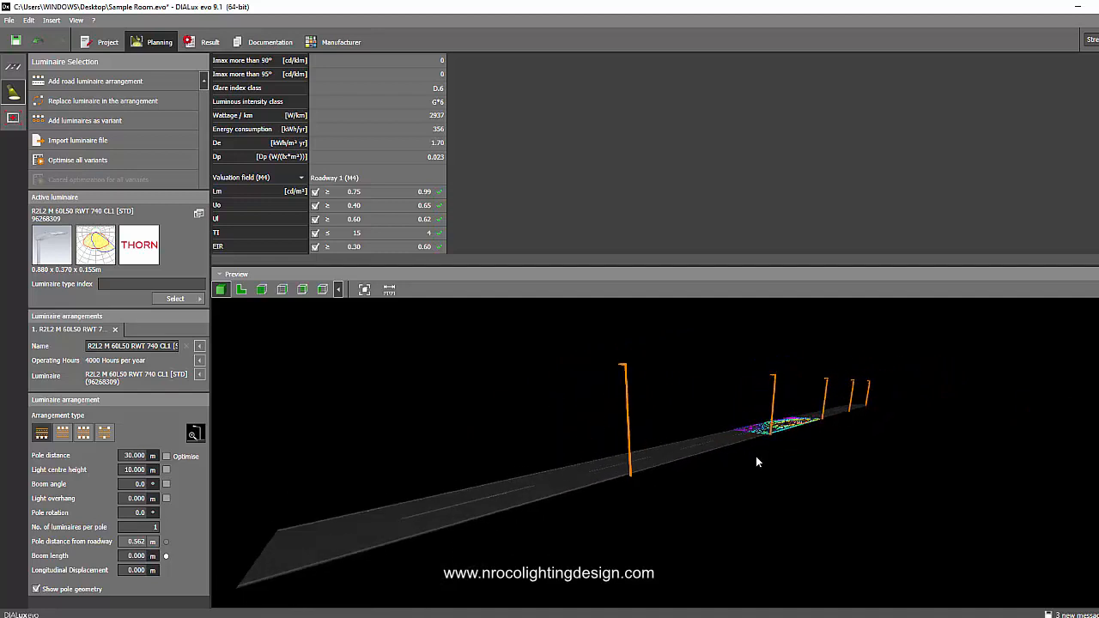
{"action": "left_click_drag", "start_coordinate": [757, 462], "coordinate": [713, 443]}
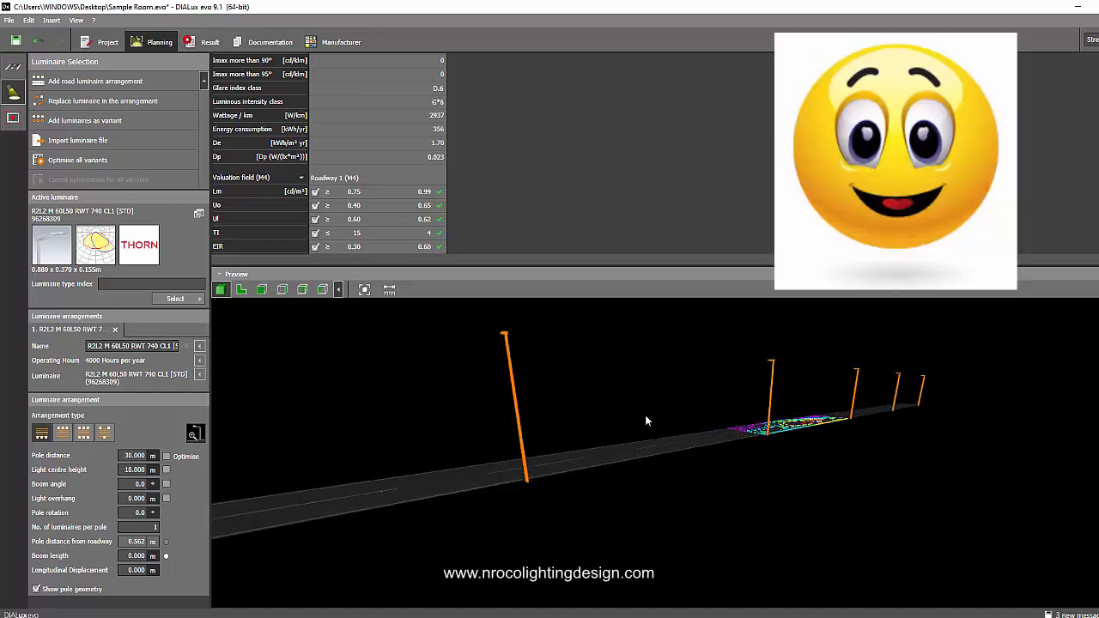
{"action": "mouse_move", "coordinate": [627, 443]}
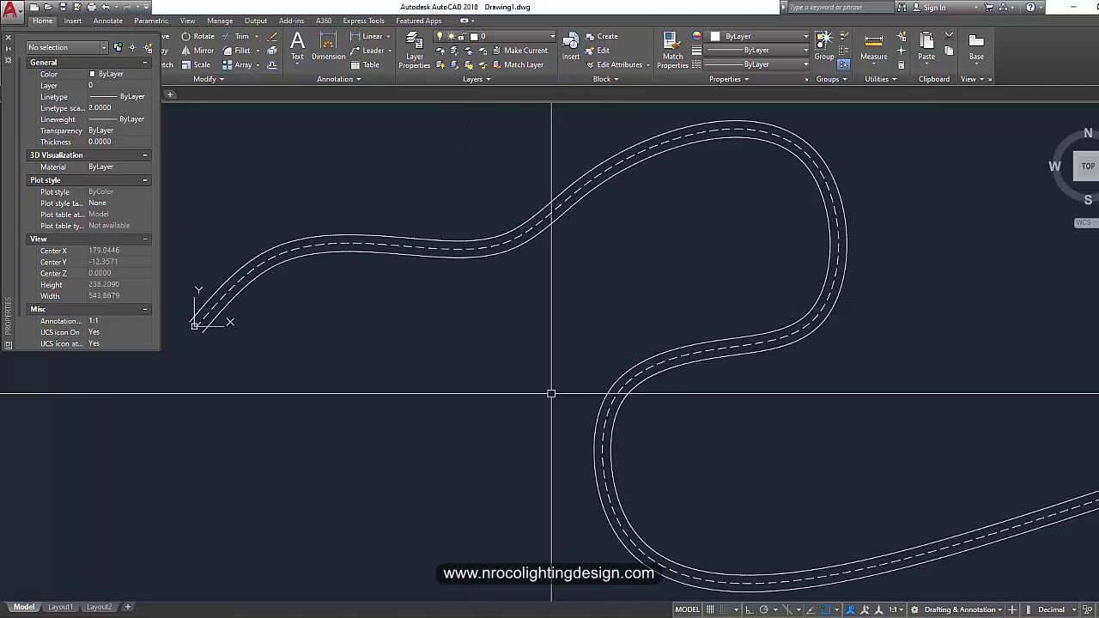
{"action": "mouse_move", "coordinate": [501, 373]}
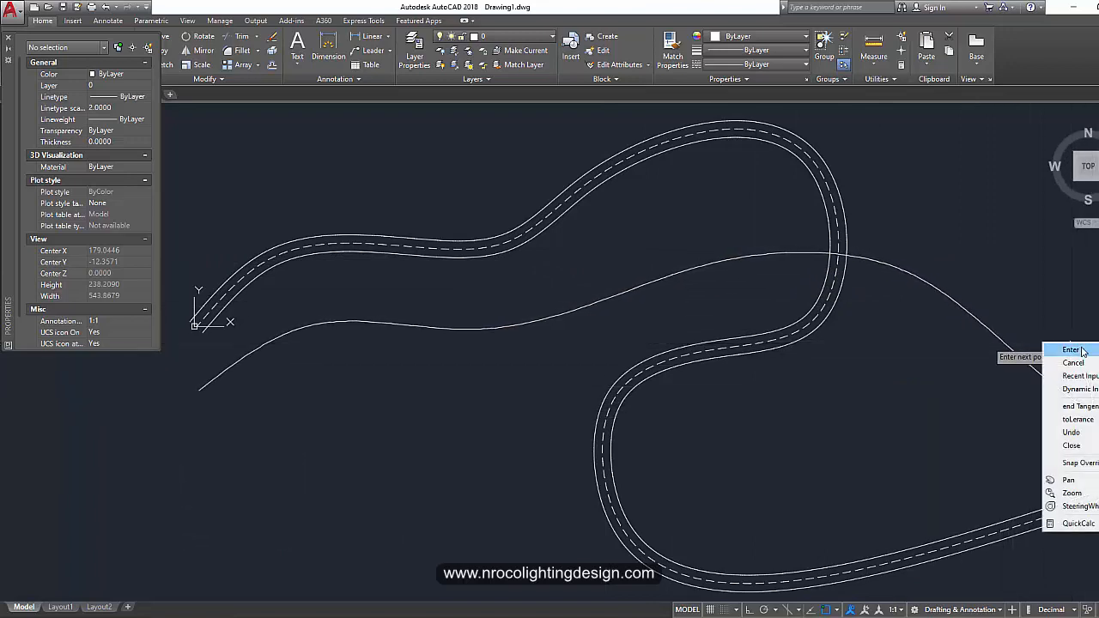
Step: Finish the sketched curve across the winding road drawing
{"action": "left_click", "coordinate": [1071, 350]}
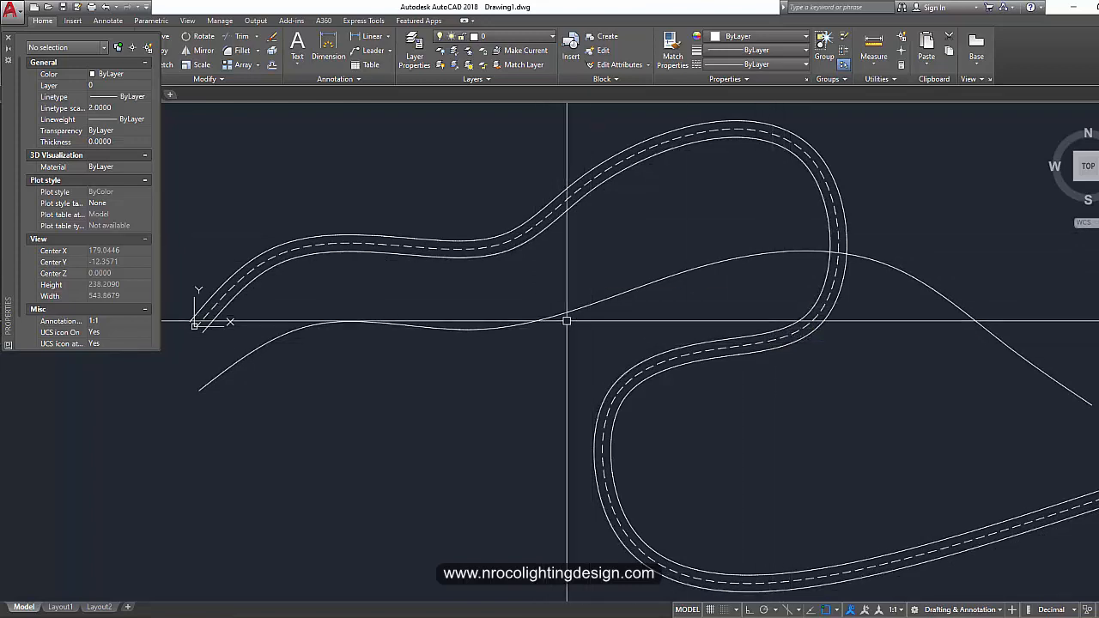
{"action": "mouse_move", "coordinate": [446, 385]}
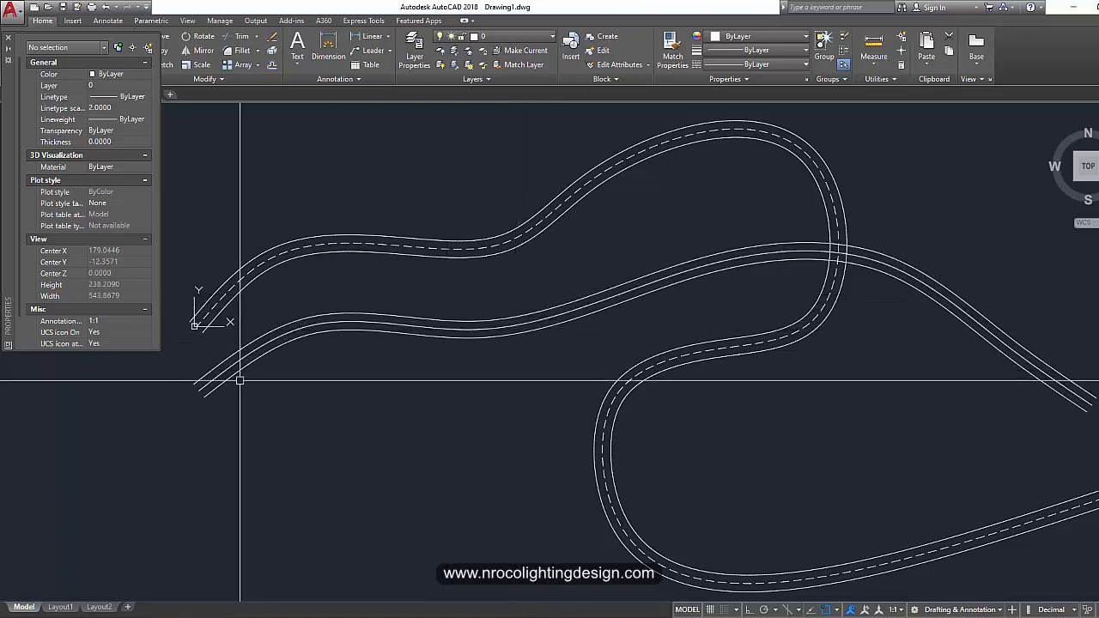
{"action": "mouse_move", "coordinate": [539, 386]}
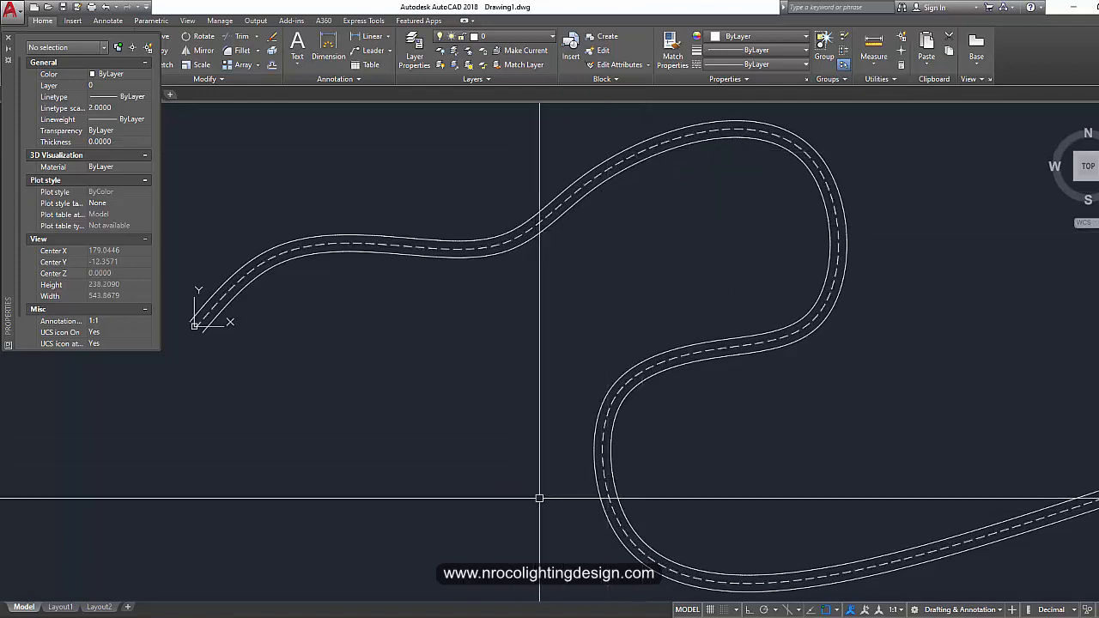
{"action": "mouse_move", "coordinate": [548, 597]}
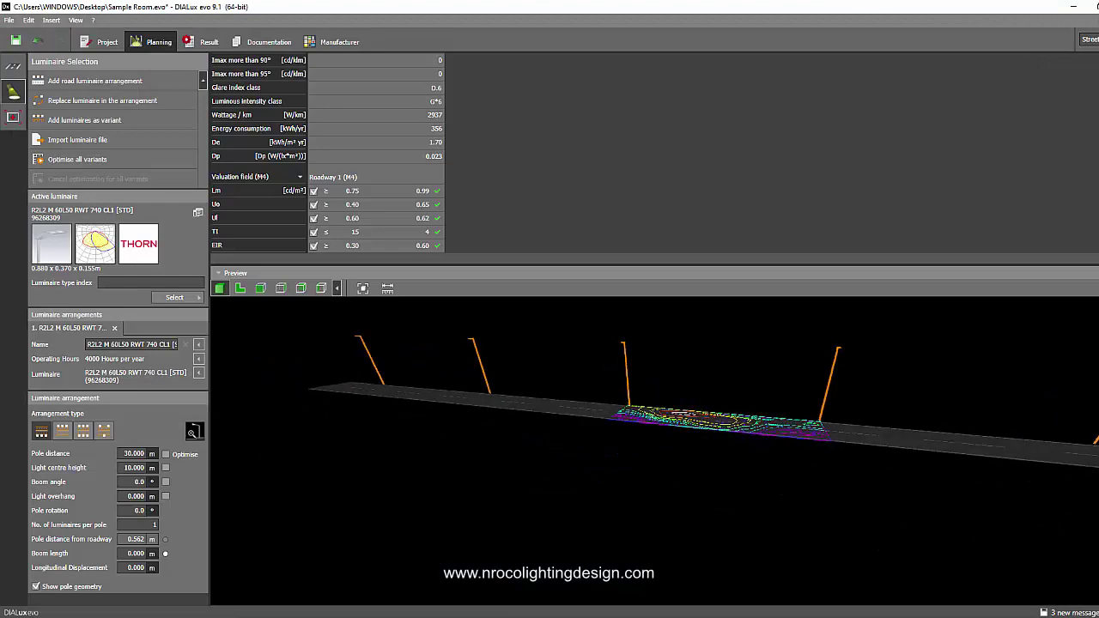
{"action": "mouse_move", "coordinate": [329, 302]}
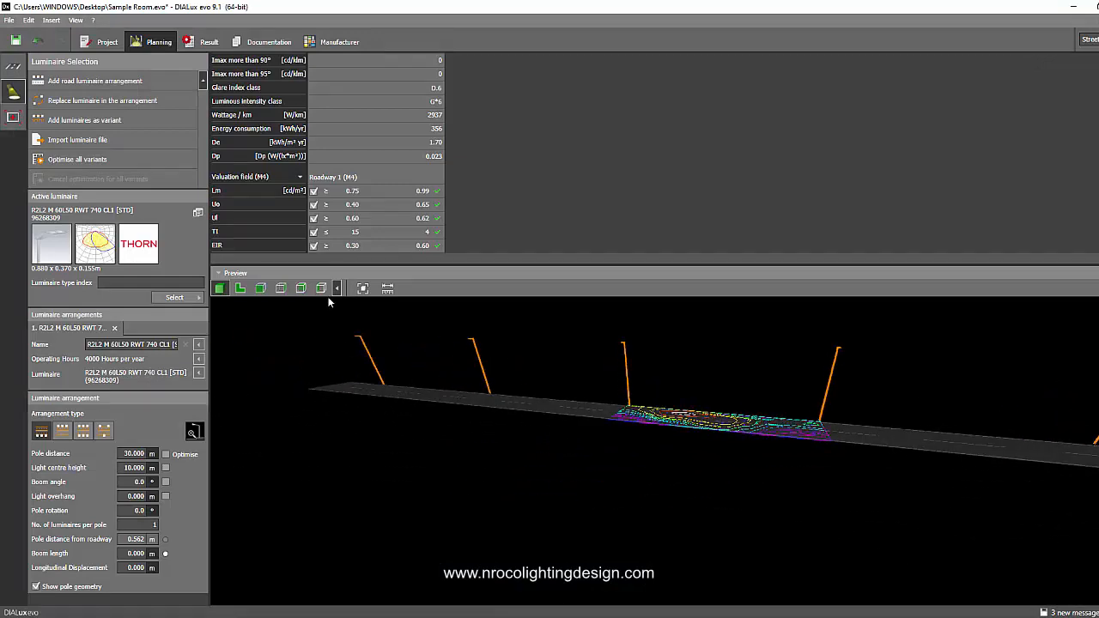
Step: Show the Room 1 Summary page in Documentation, then return to the AutoCAD drawing
{"action": "left_click", "coordinate": [268, 41]}
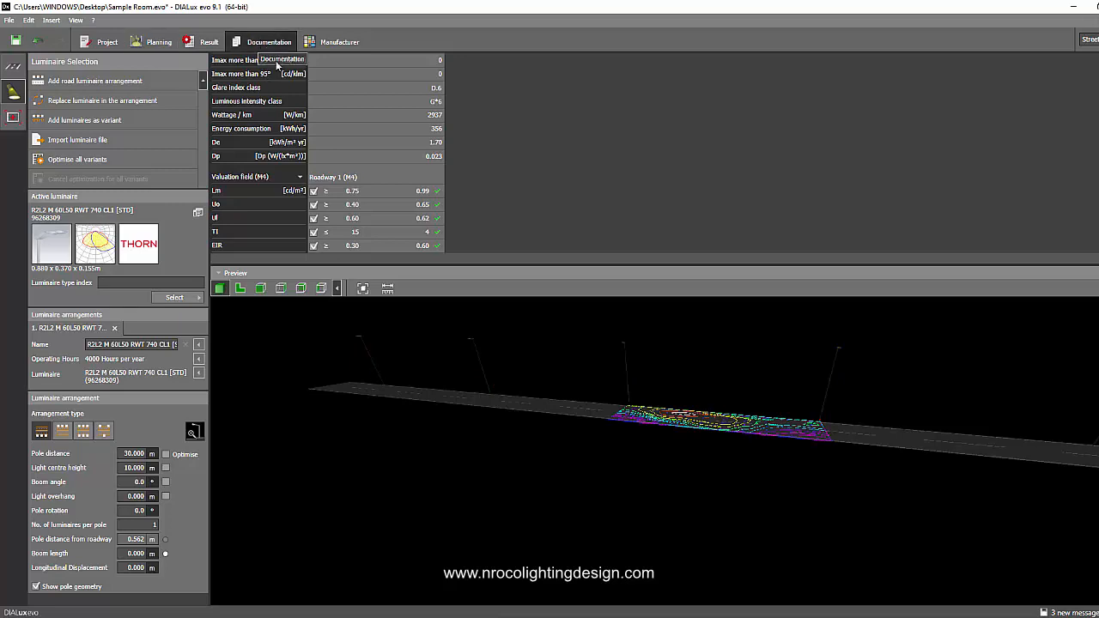
{"action": "left_click", "coordinate": [268, 42]}
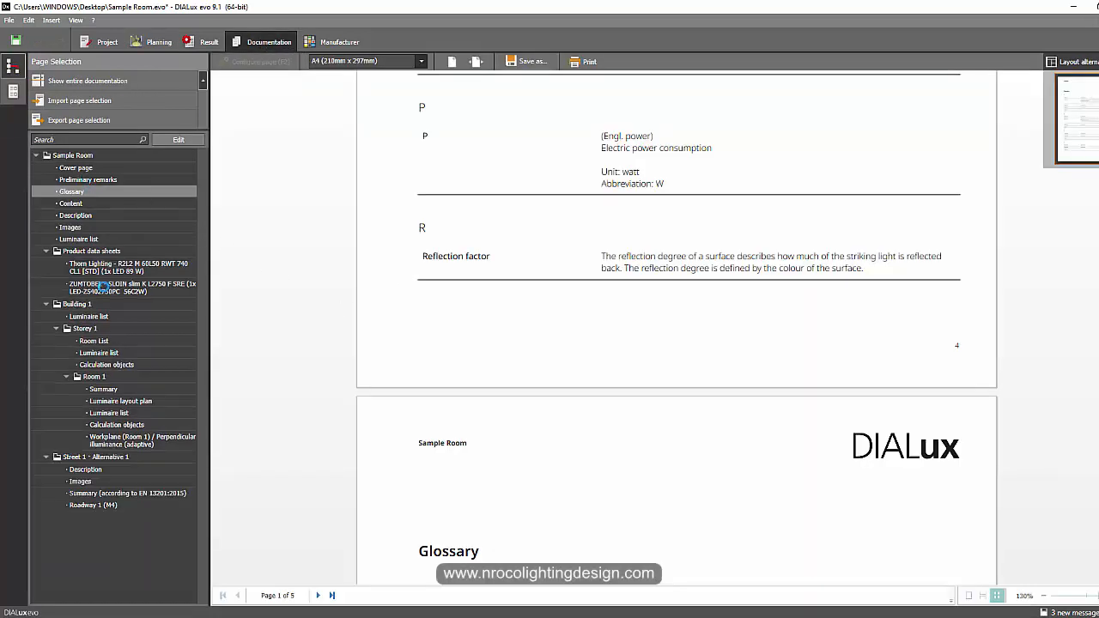
{"action": "left_click", "coordinate": [93, 340]}
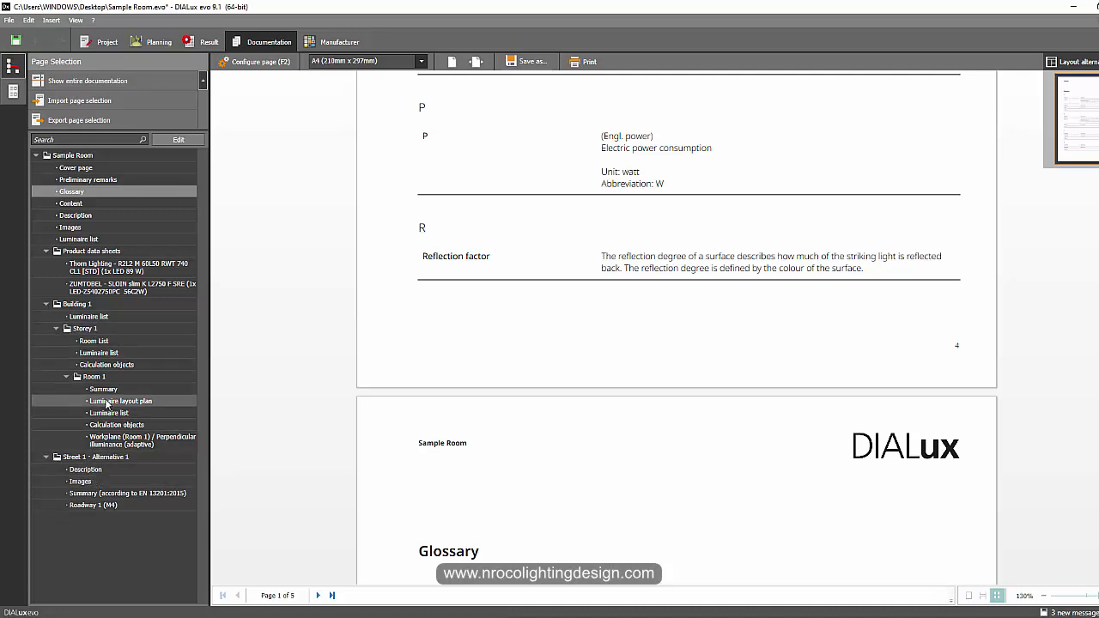
{"action": "left_click", "coordinate": [103, 388]}
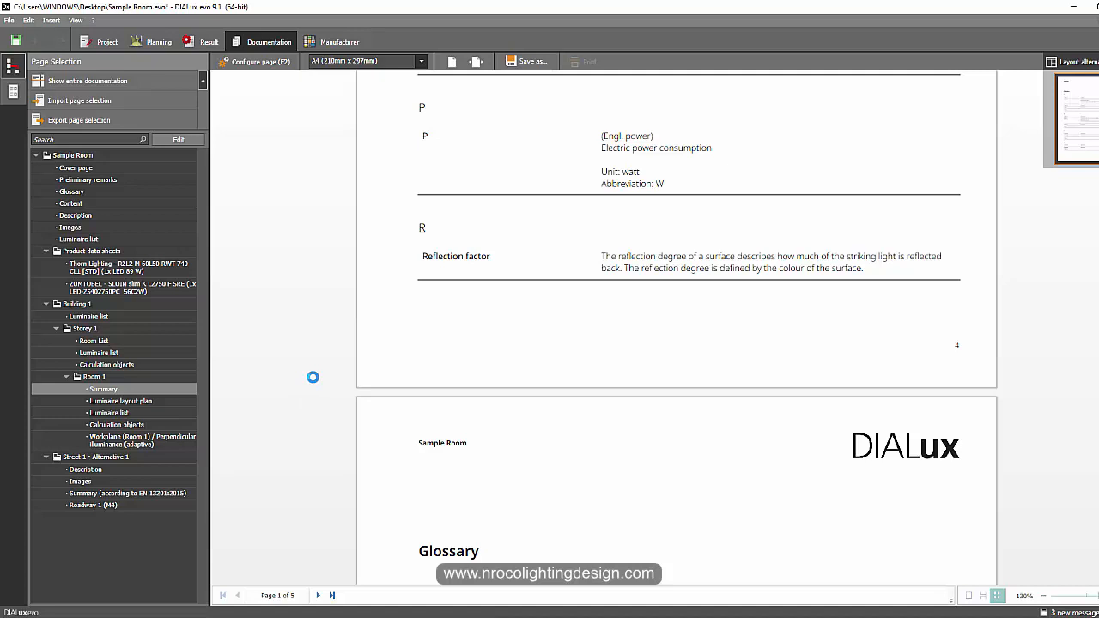
{"action": "left_click", "coordinate": [103, 388]}
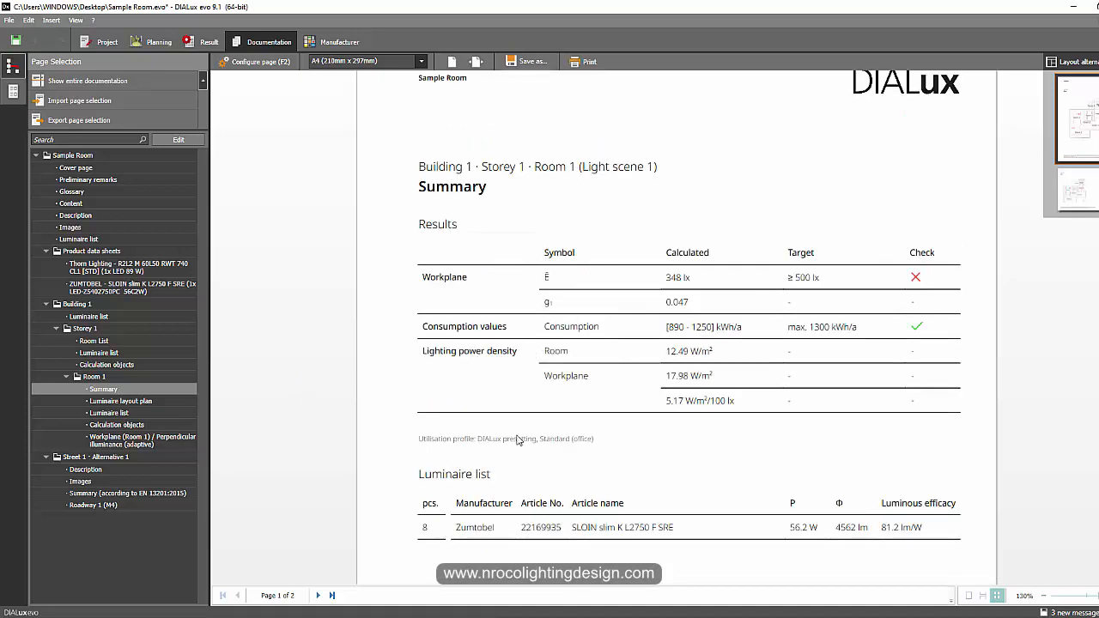
{"action": "mouse_move", "coordinate": [558, 539]}
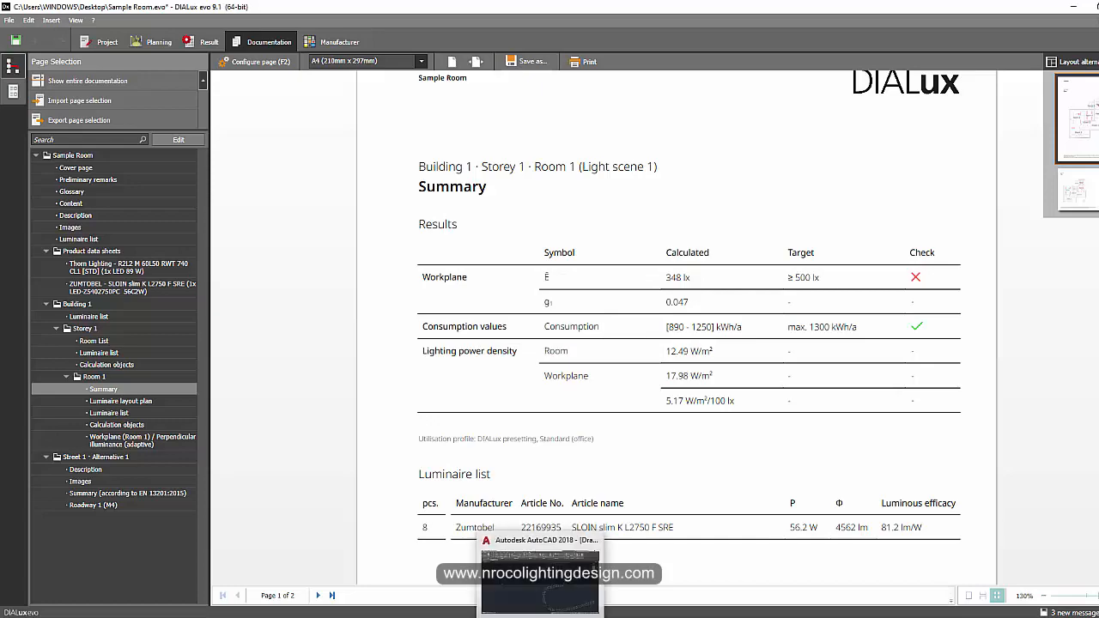
{"action": "left_click", "coordinate": [539, 563]}
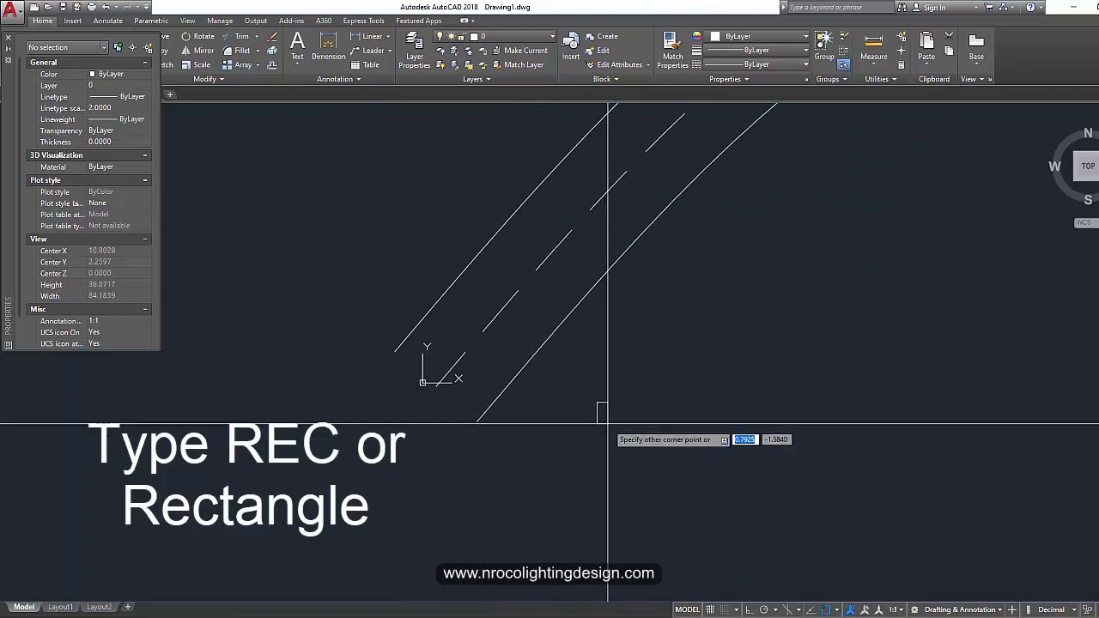
Step: Draw a rectangle with a circle at its base and move the symbol beside the road start
{"action": "left_click", "coordinate": [611, 421]}
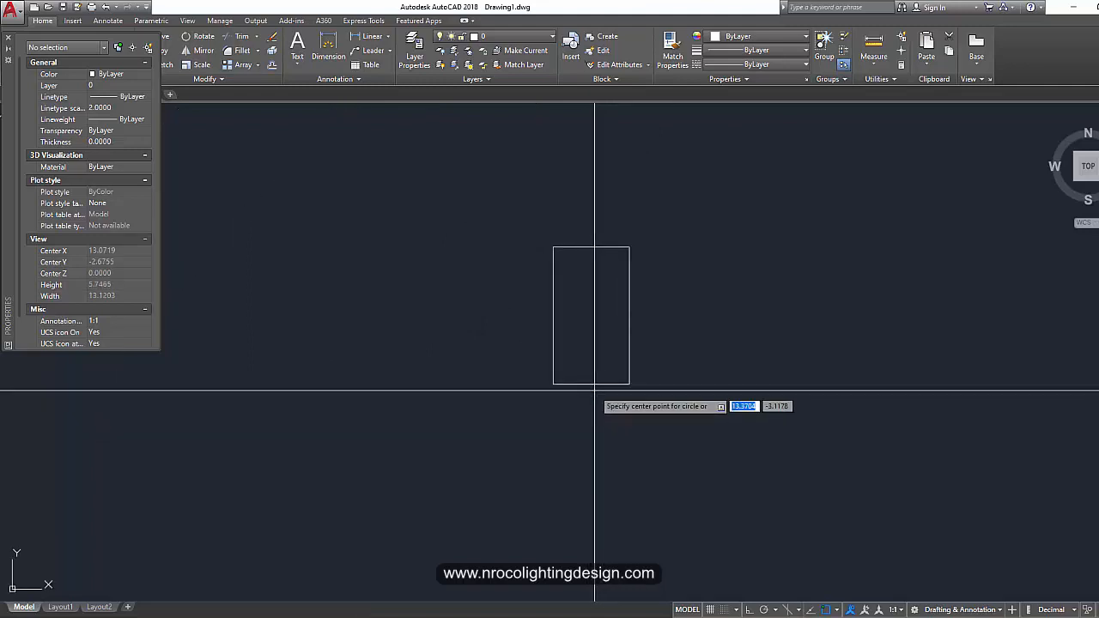
{"action": "left_click", "coordinate": [590, 384]}
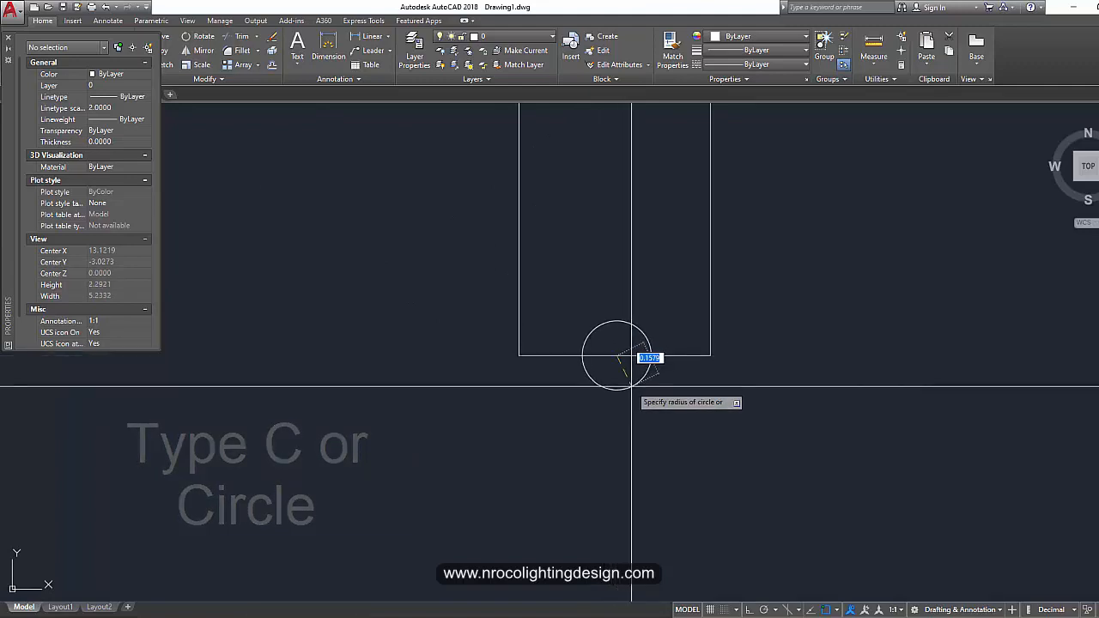
{"action": "mouse_move", "coordinate": [622, 375]}
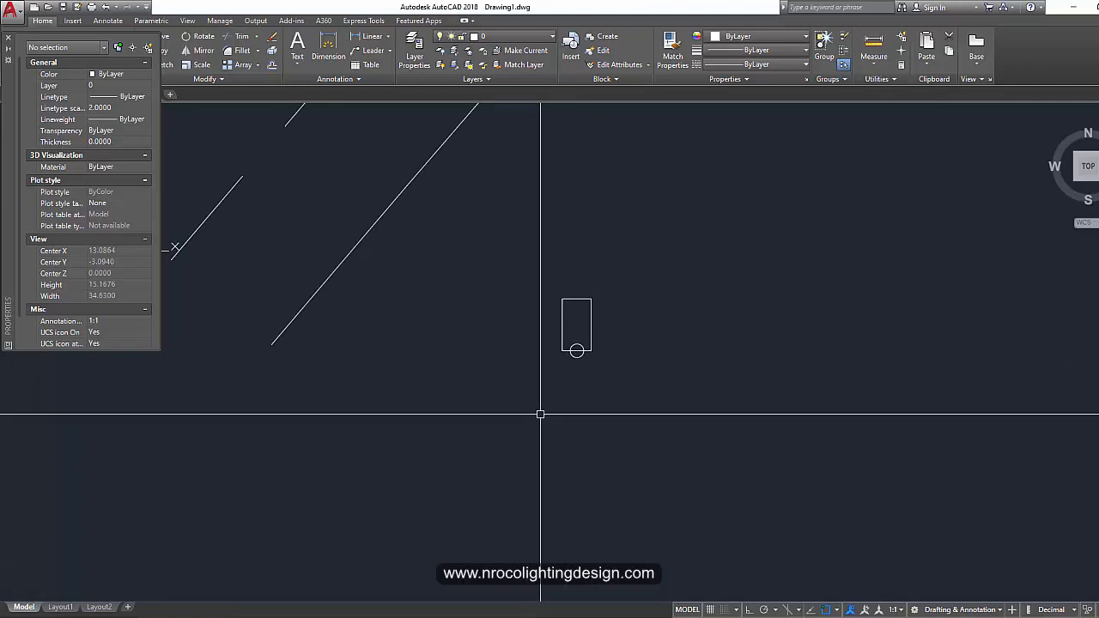
{"action": "mouse_move", "coordinate": [528, 420]}
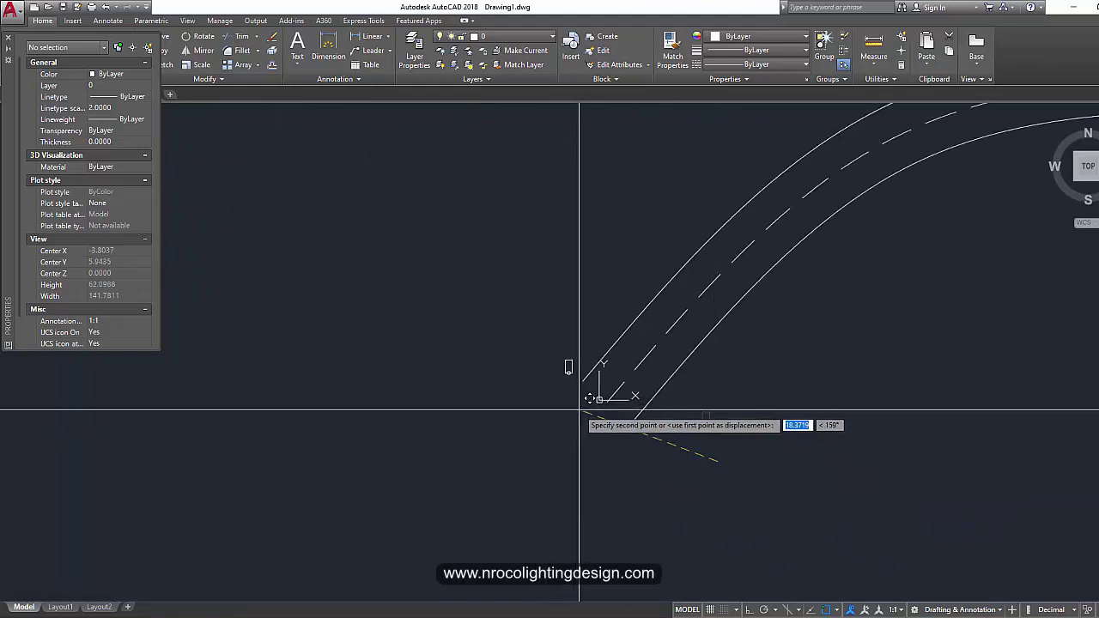
{"action": "scroll", "scroll_direction": "up", "scroll_amount": 3}
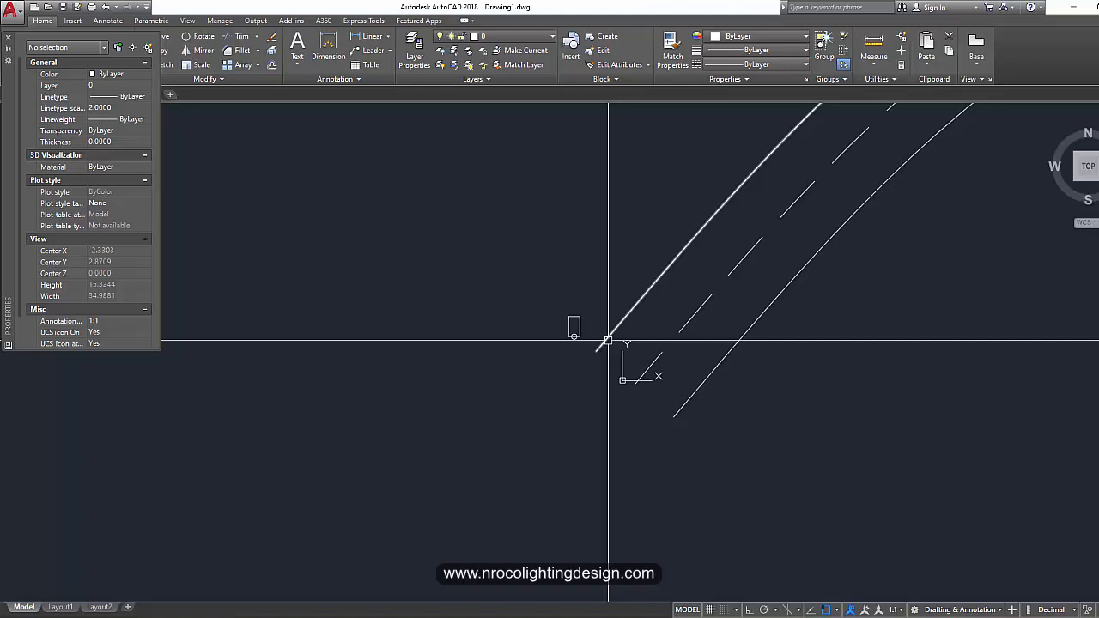
{"action": "scroll", "scroll_direction": "down", "scroll_amount": 3}
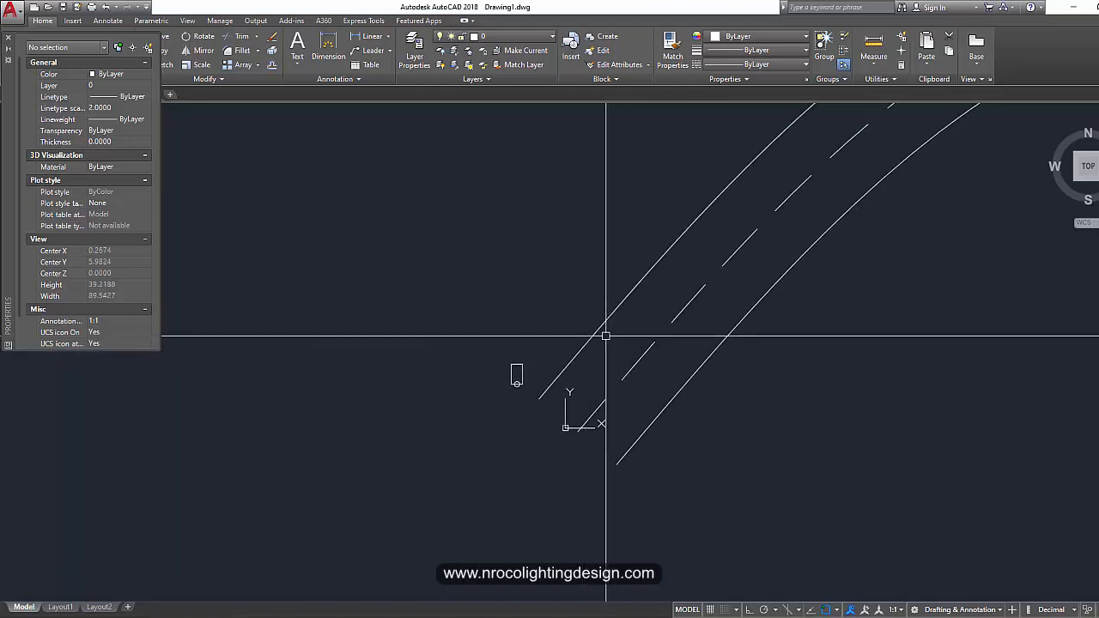
{"action": "left_click_drag", "start_coordinate": [605, 335], "coordinate": [525, 402]}
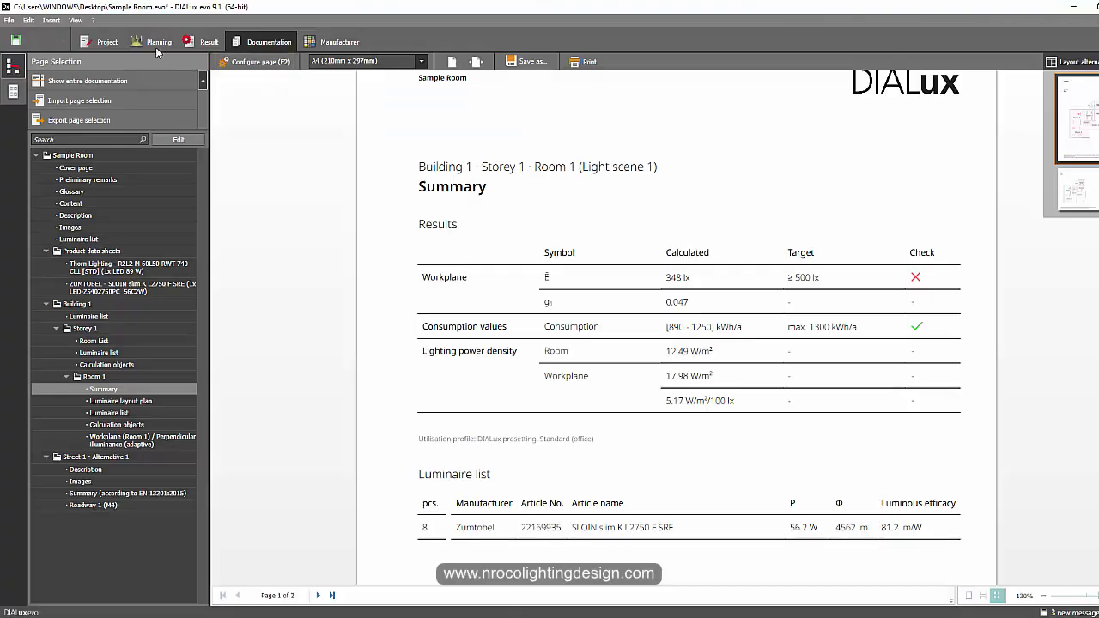
{"action": "mouse_move", "coordinate": [157, 41]}
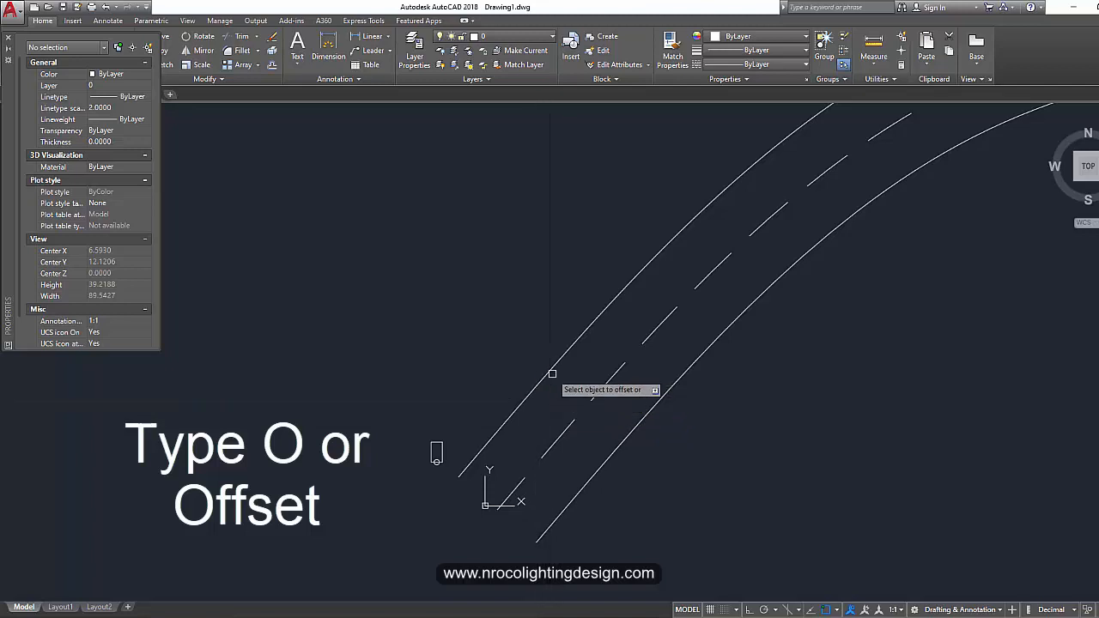
{"action": "mouse_move", "coordinate": [505, 335]}
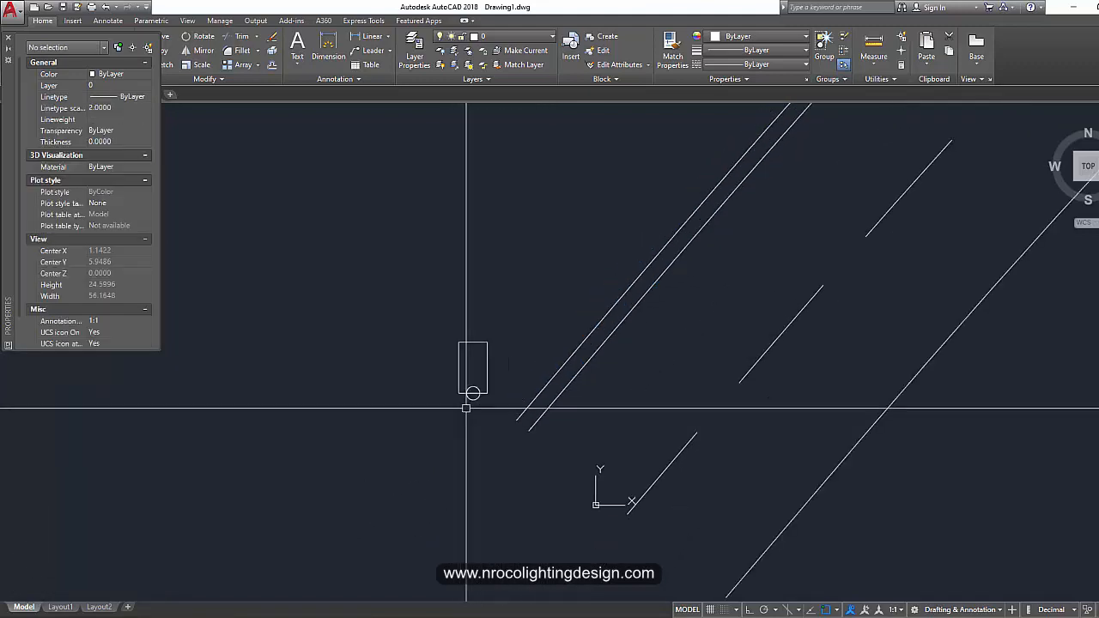
Step: Zoom in on the offset road edge line near the luminaire symbol
{"action": "scroll", "scroll_direction": "up", "scroll_amount": 3}
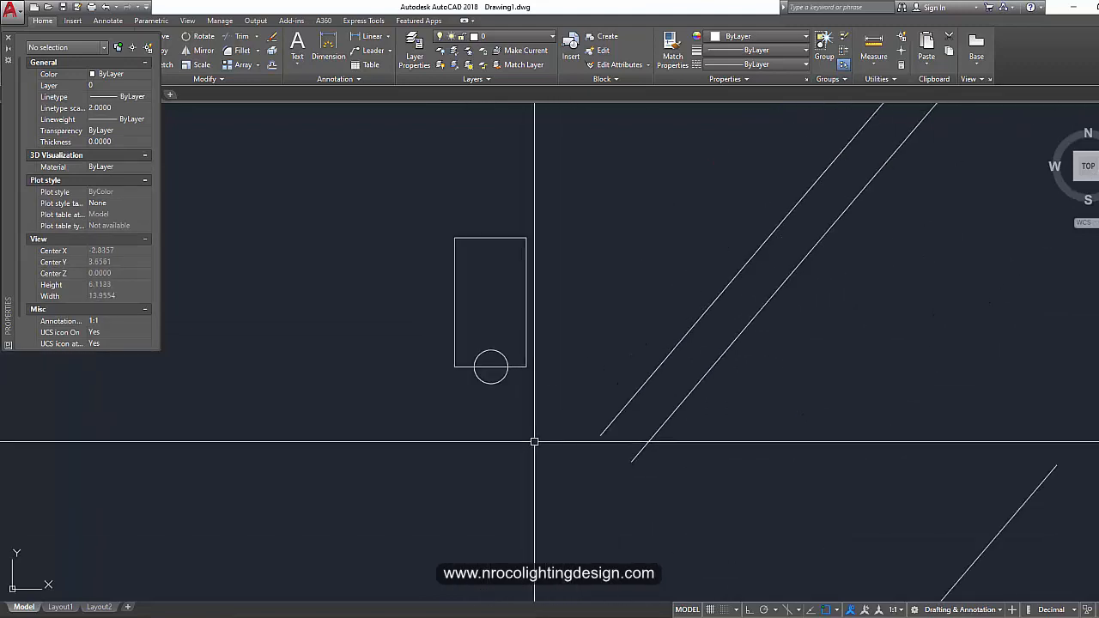
Step: Move the luminaire block by its lamp circle onto the road edge start and rotate it about that circle to the road angle
{"action": "scroll", "scroll_direction": "down", "scroll_amount": 3}
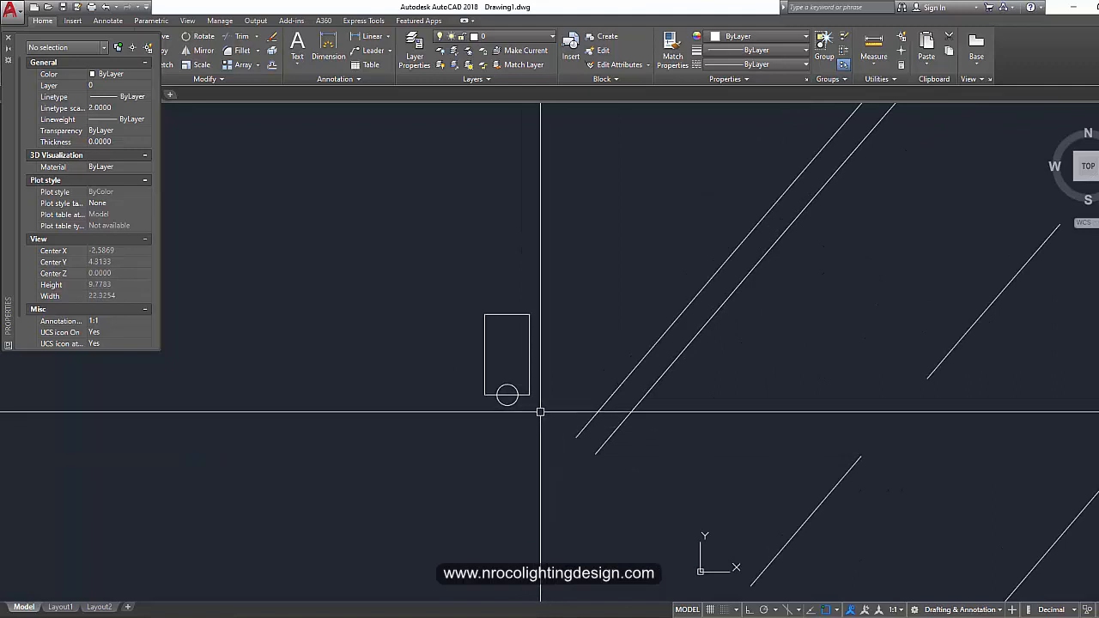
{"action": "mouse_move", "coordinate": [527, 416]}
{"action": "type", "text": "m"}
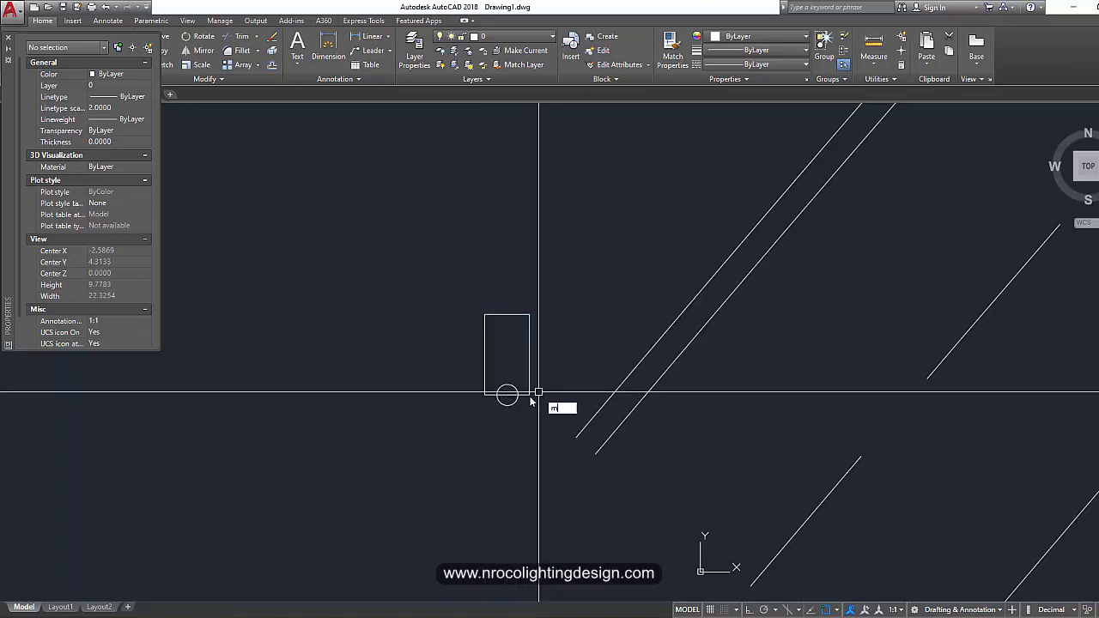
{"action": "left_click", "coordinate": [536, 393]}
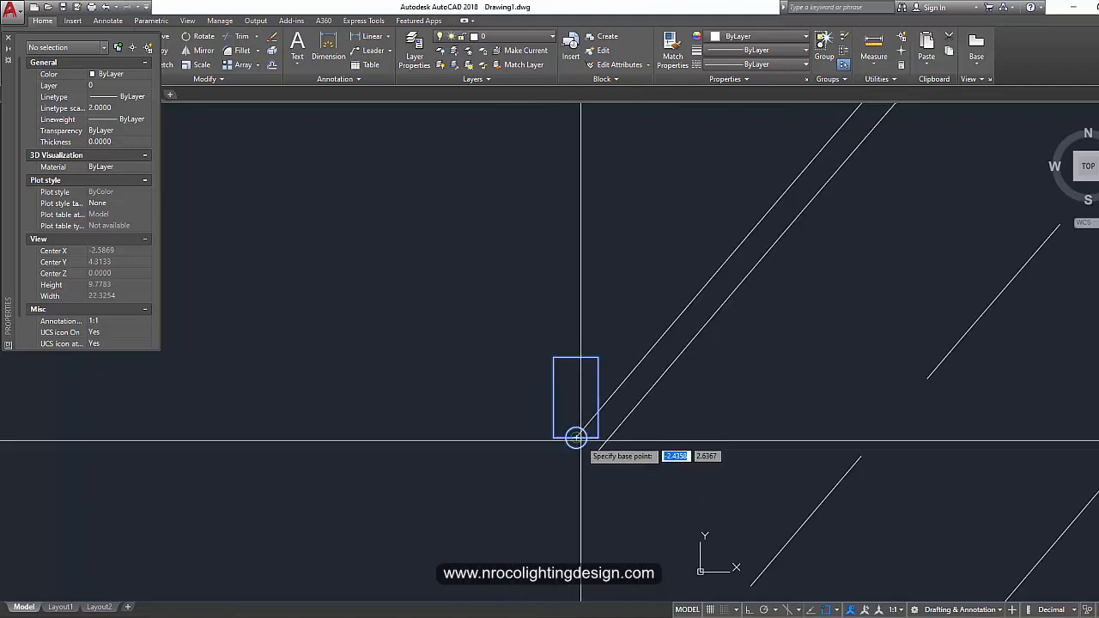
{"action": "left_click", "coordinate": [575, 437]}
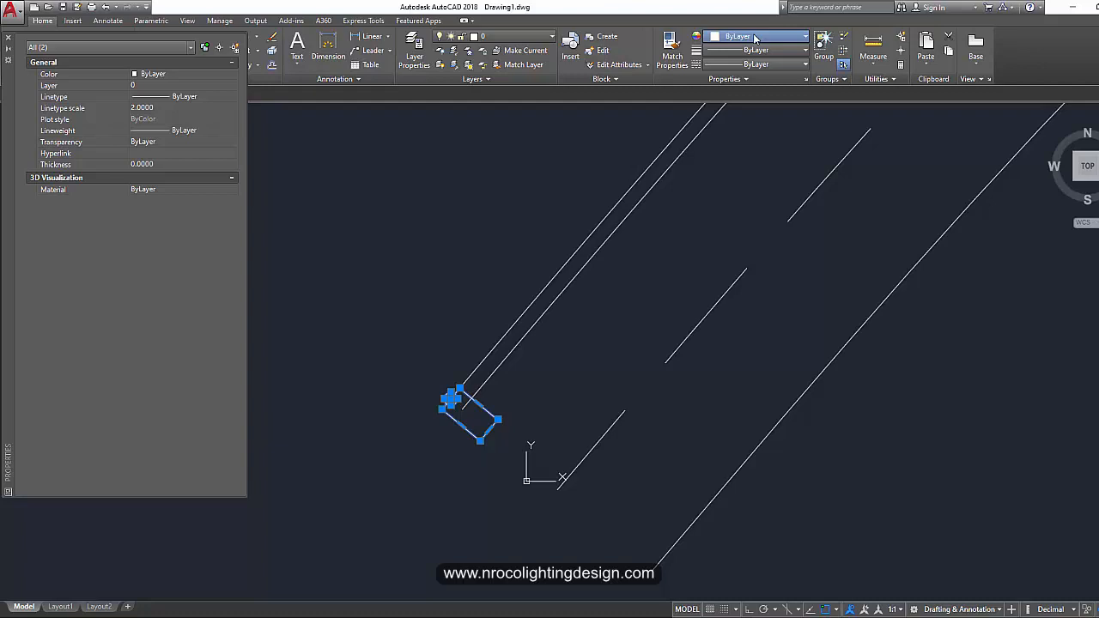
Step: Colour the luminaire outline red and hatch its interior with a SOLID fill
{"action": "left_click", "coordinate": [804, 36]}
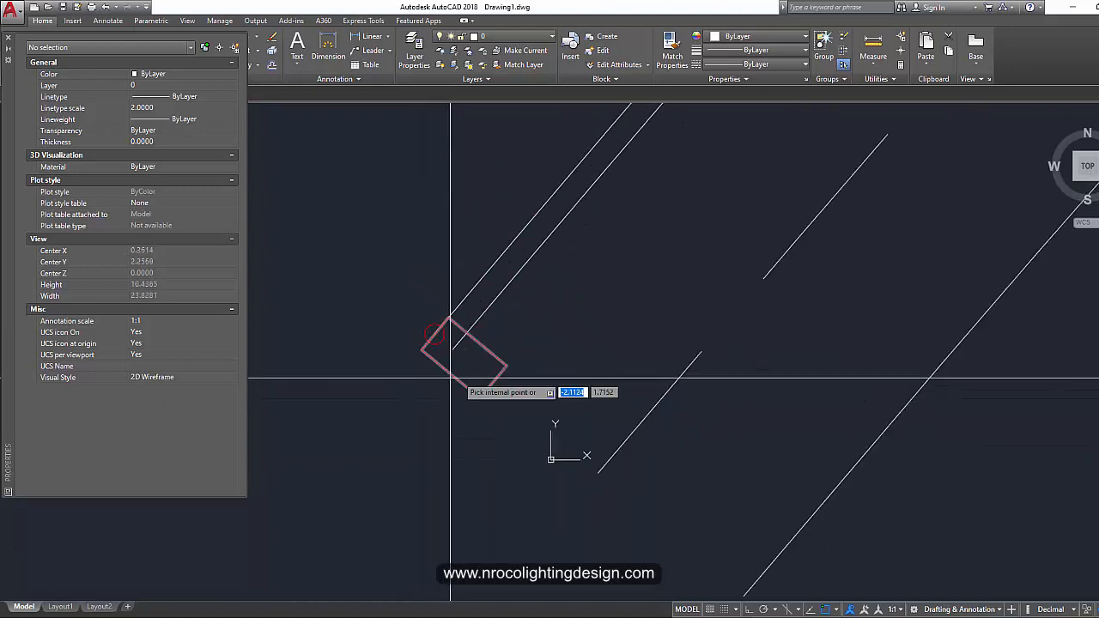
{"action": "left_click", "coordinate": [463, 351]}
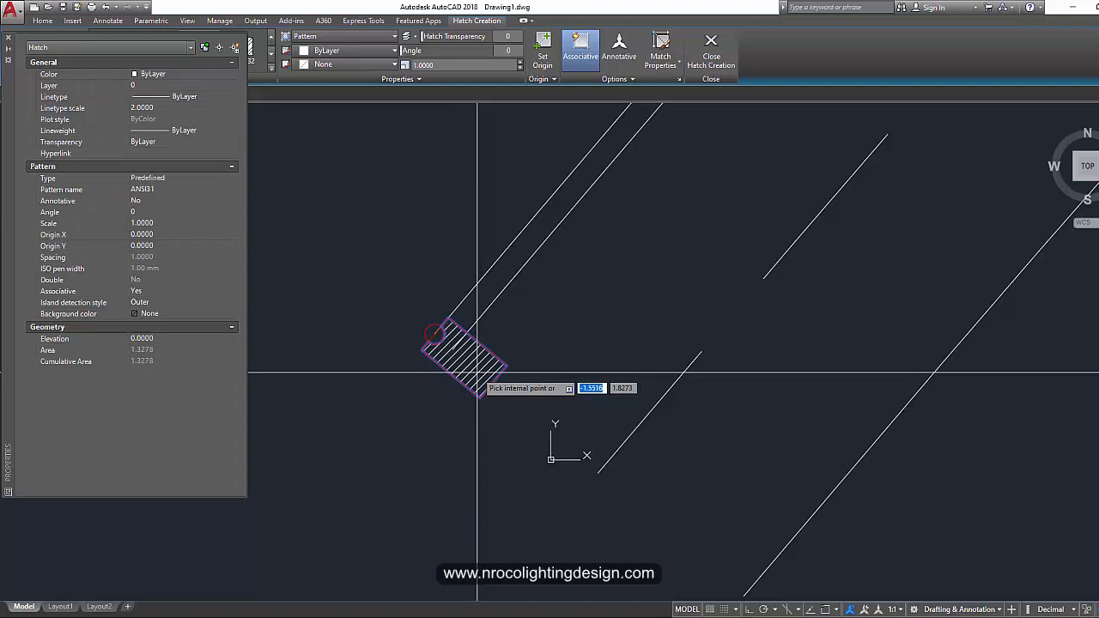
{"action": "left_click", "coordinate": [463, 355]}
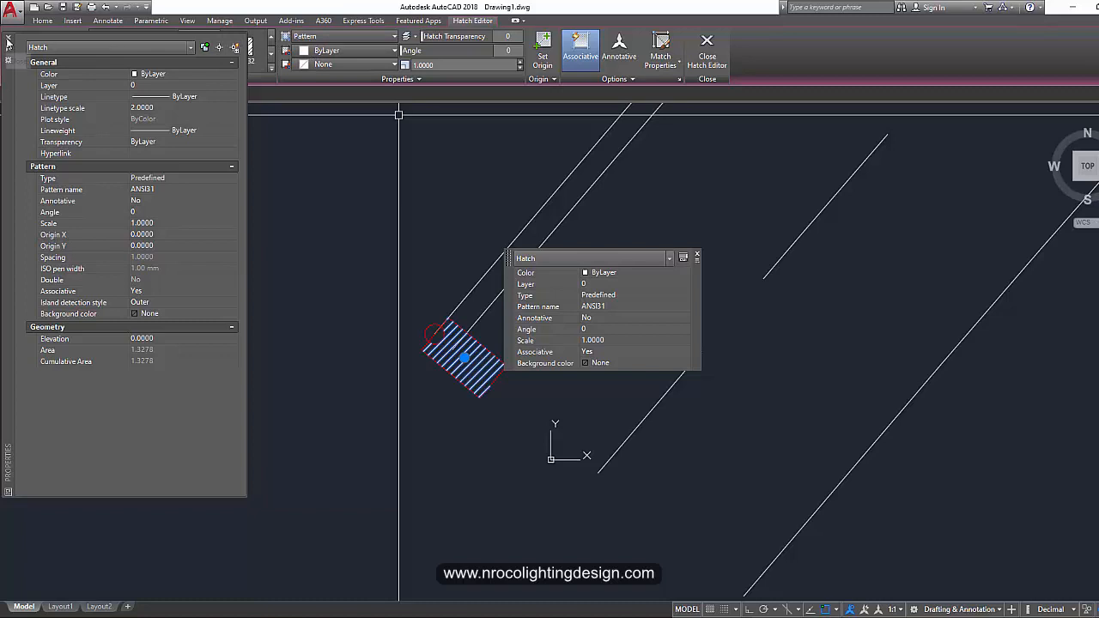
{"action": "left_click", "coordinate": [110, 48]}
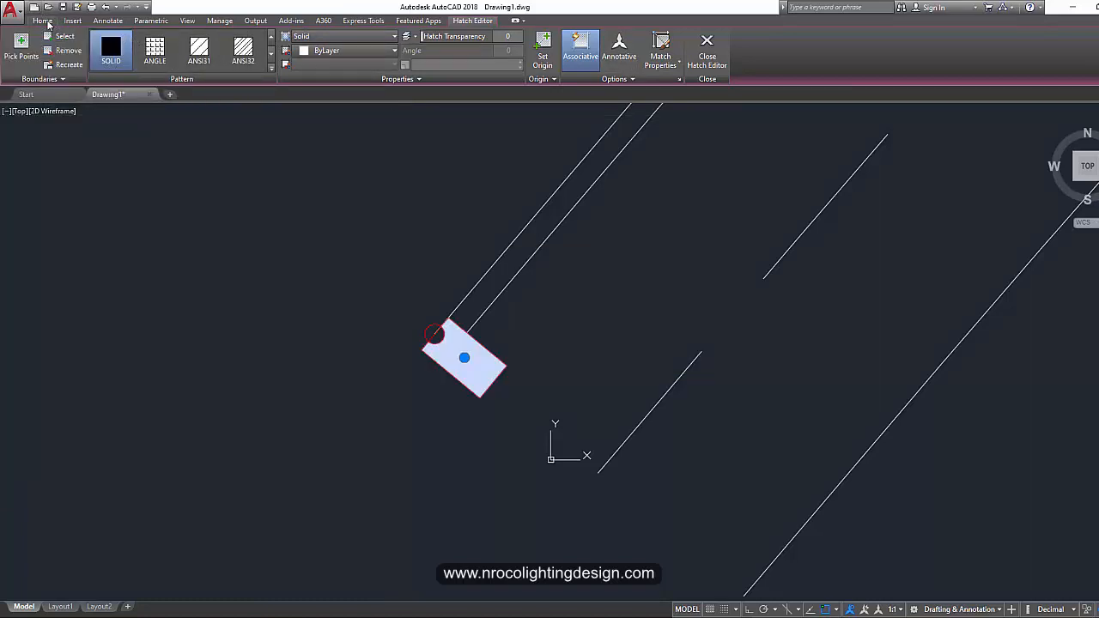
{"action": "left_click", "coordinate": [711, 156]}
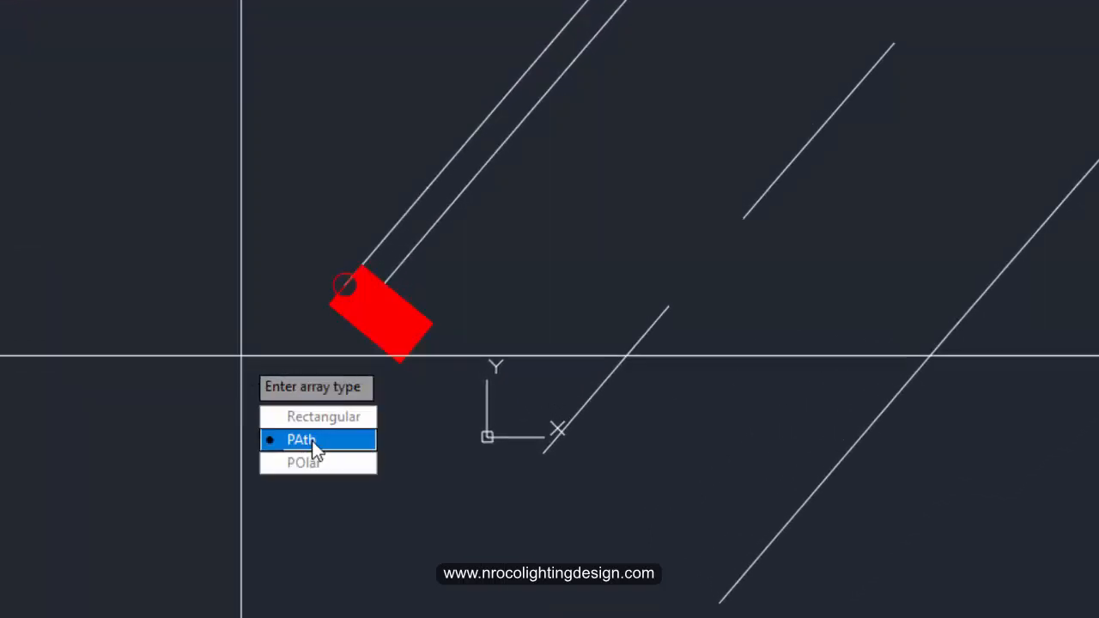
Step: Create a Path array of the luminaire along the road edge polyline and read its Properties: 310 items, 2.673 spacing
{"action": "left_click", "coordinate": [302, 439]}
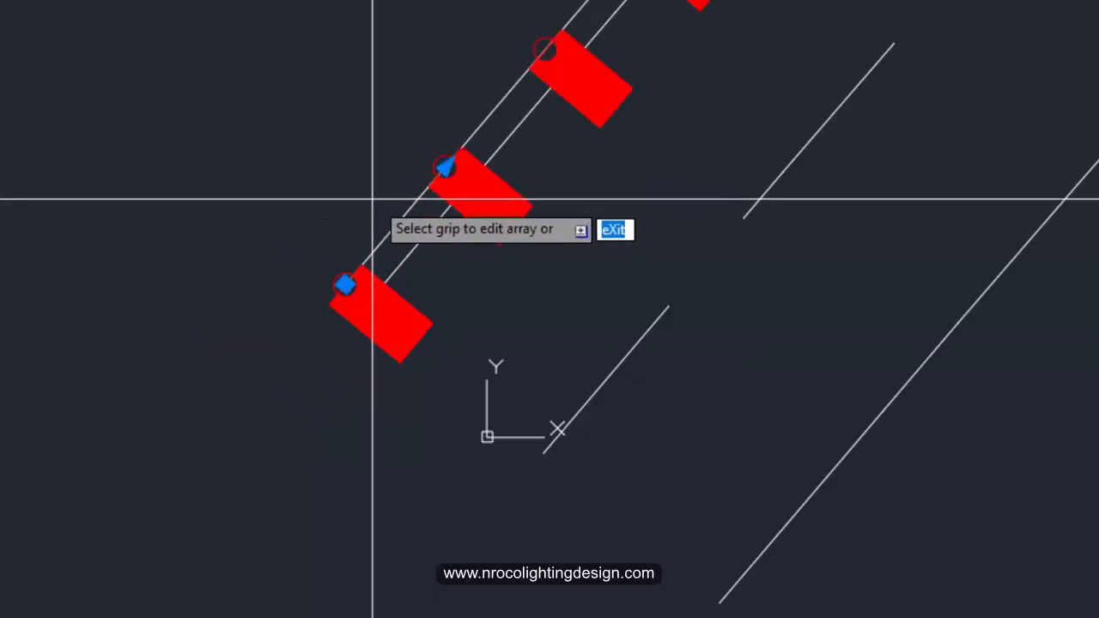
{"action": "left_click", "coordinate": [614, 230]}
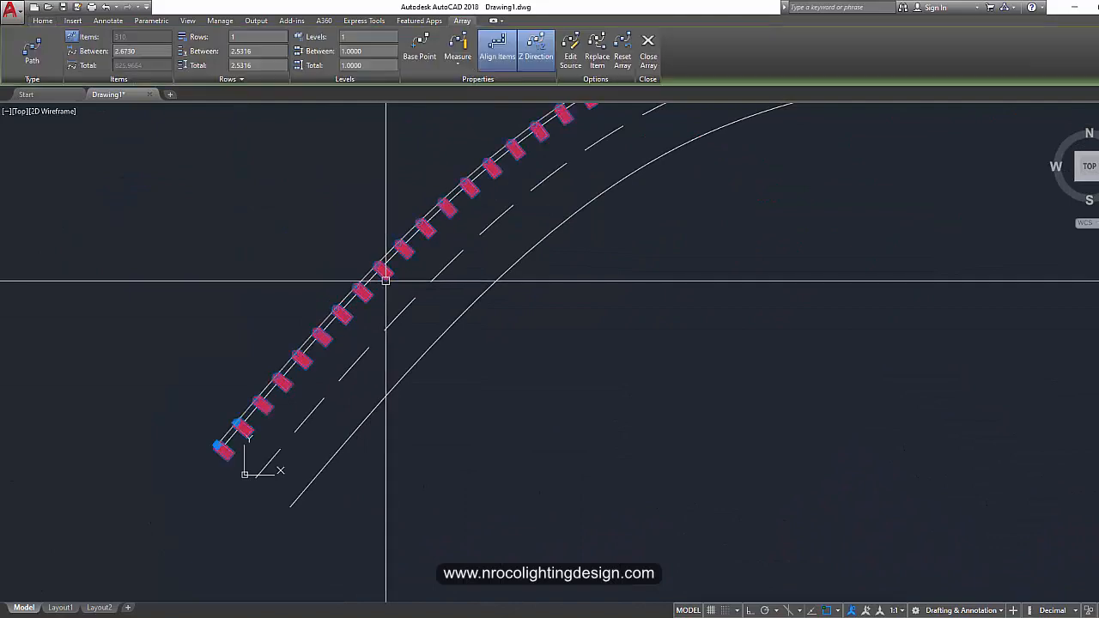
{"action": "right_click", "coordinate": [384, 281]}
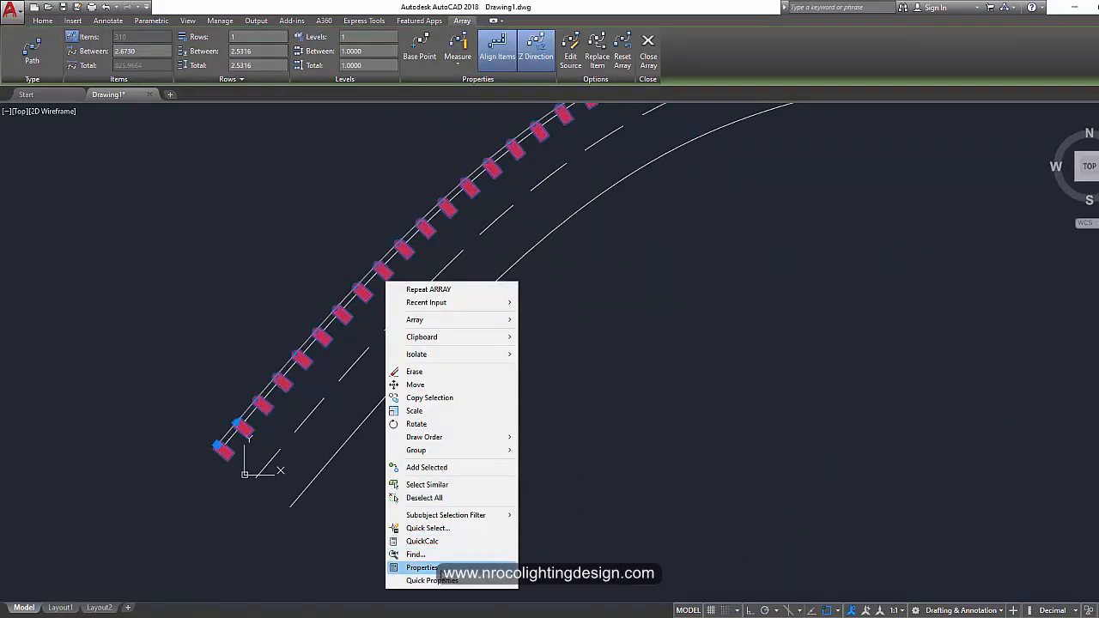
{"action": "left_click", "coordinate": [423, 566]}
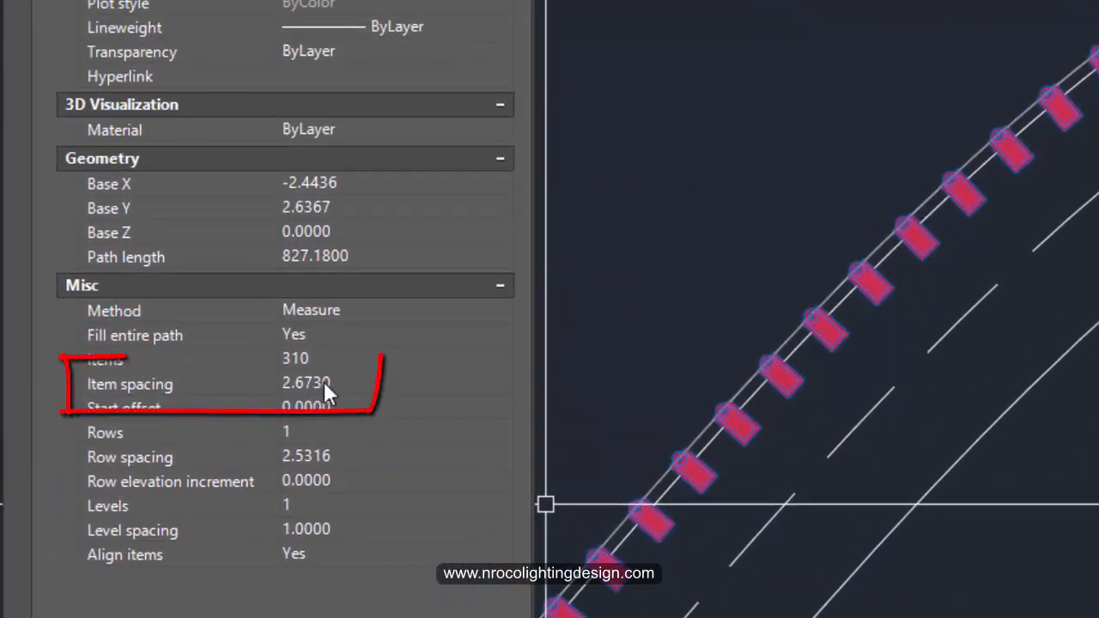
{"action": "mouse_move", "coordinate": [275, 386]}
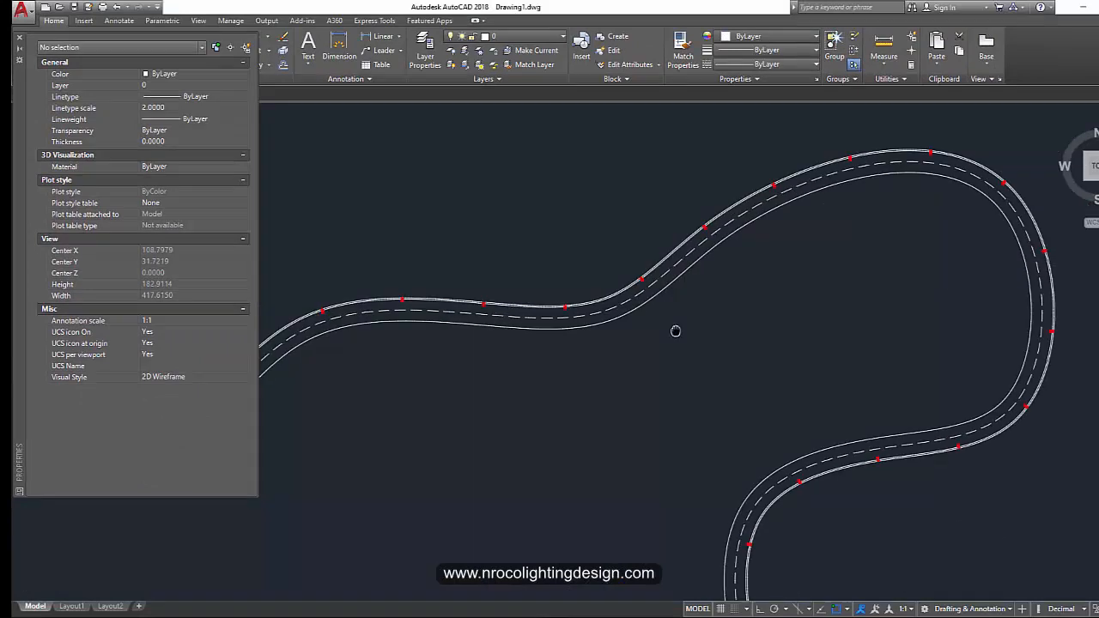
{"action": "scroll", "scroll_direction": "up", "scroll_amount": 3}
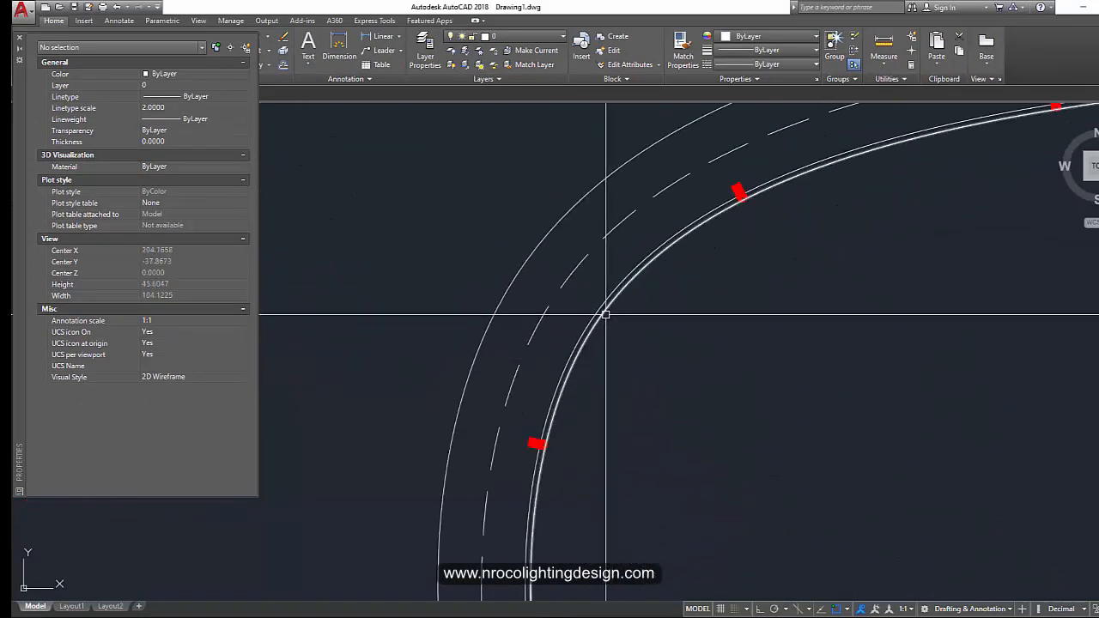
{"action": "scroll", "scroll_direction": "down", "scroll_amount": 3}
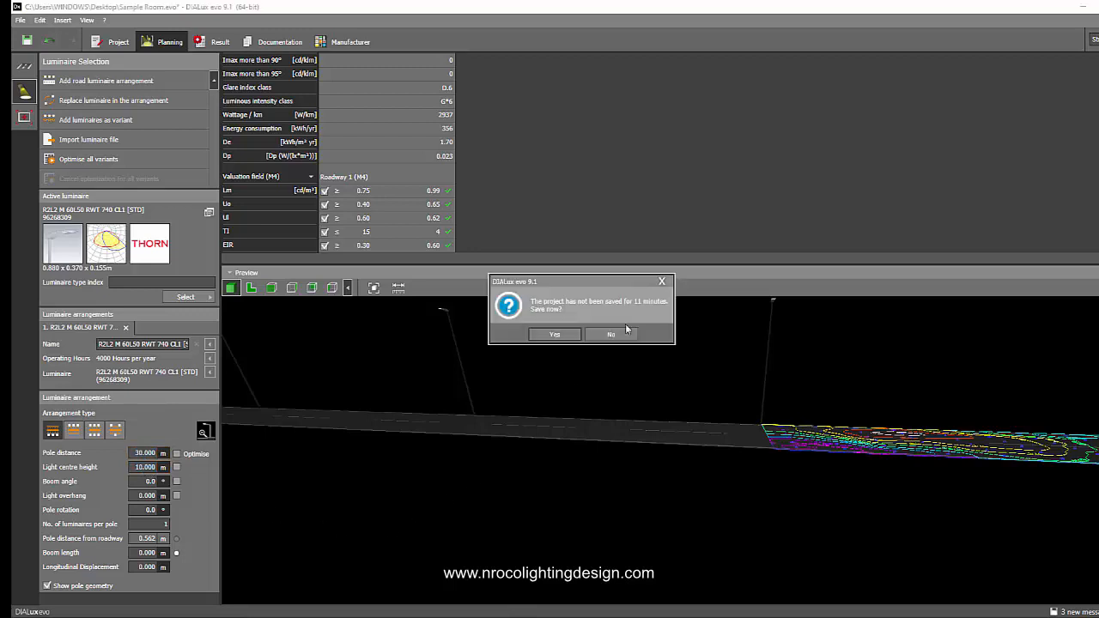
Step: Answer No to the DIALux save reminder
{"action": "left_click", "coordinate": [611, 333]}
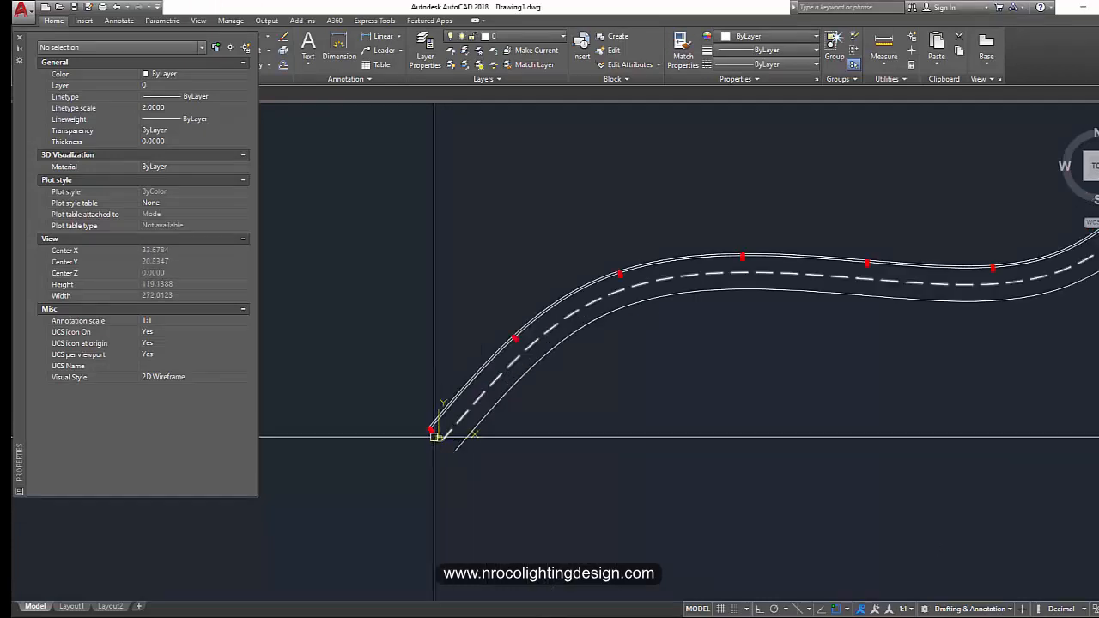
Step: Select the luminaire path array and read its Items count at 30-unit item spacing
{"action": "scroll", "scroll_direction": "up", "scroll_amount": 3}
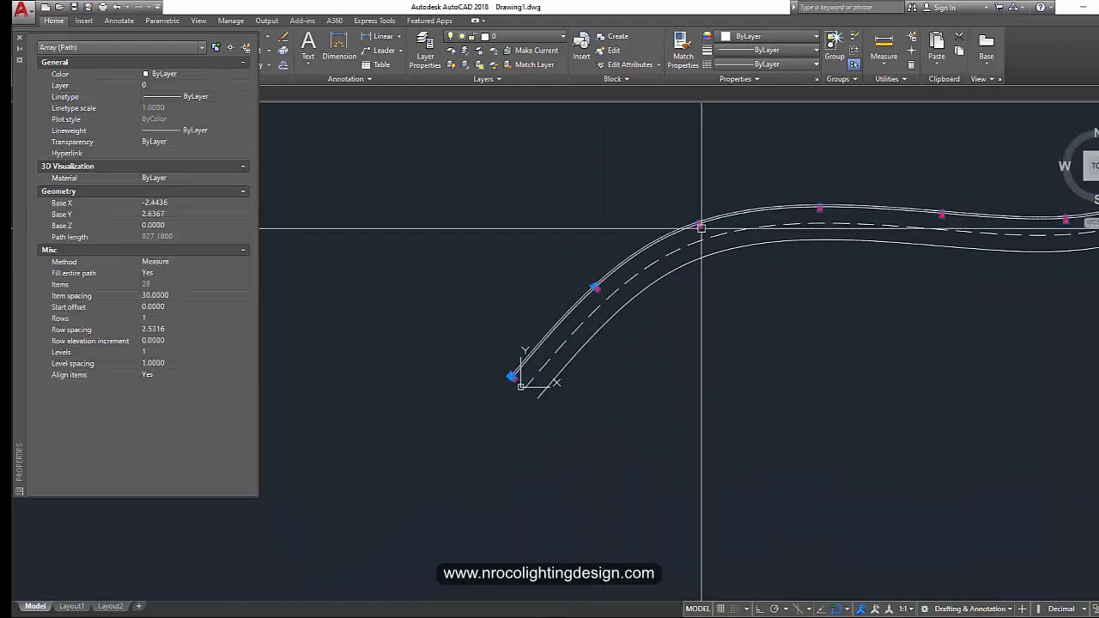
{"action": "left_click", "coordinate": [470, 21]}
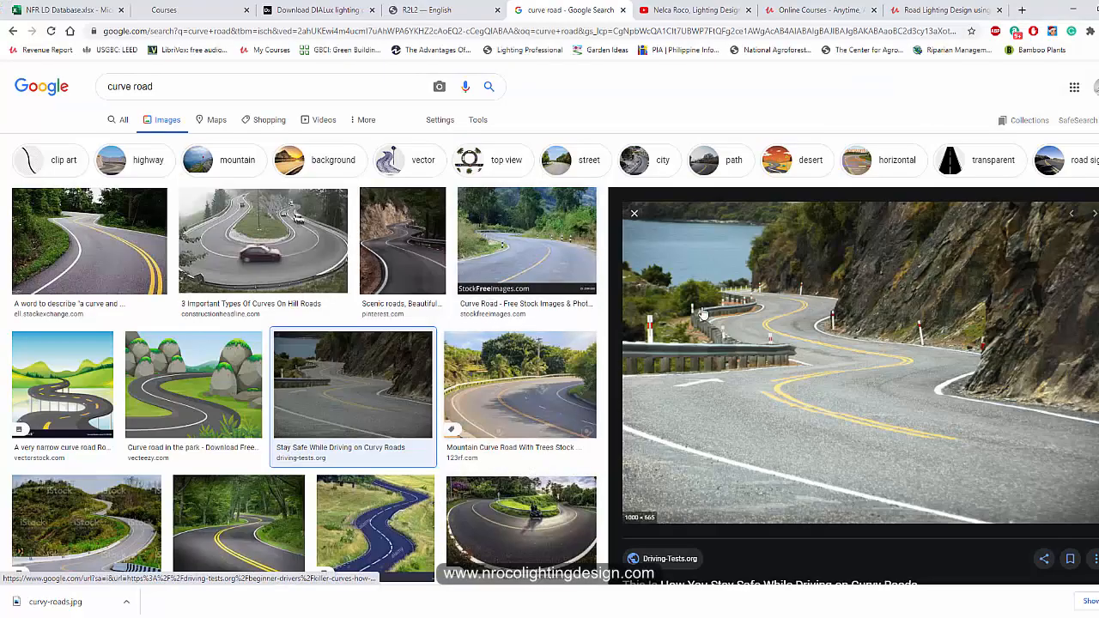
{"action": "mouse_move", "coordinate": [687, 10]}
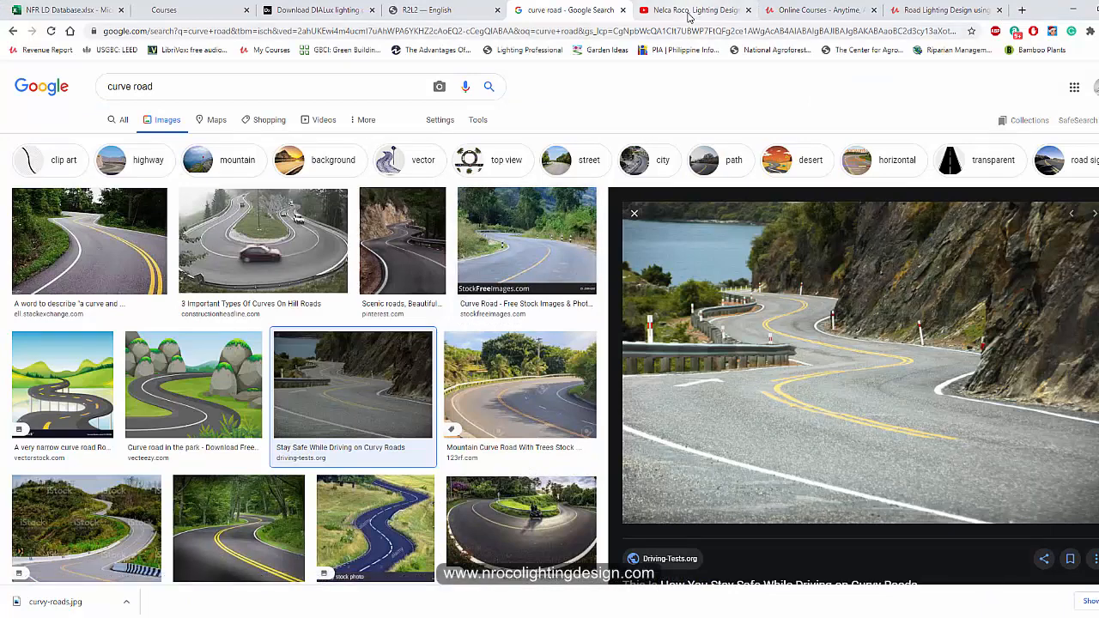
Step: Revisit the lighting design YouTube channel's Videos list, then the Udemy road lighting course page
{"action": "left_click", "coordinate": [690, 10]}
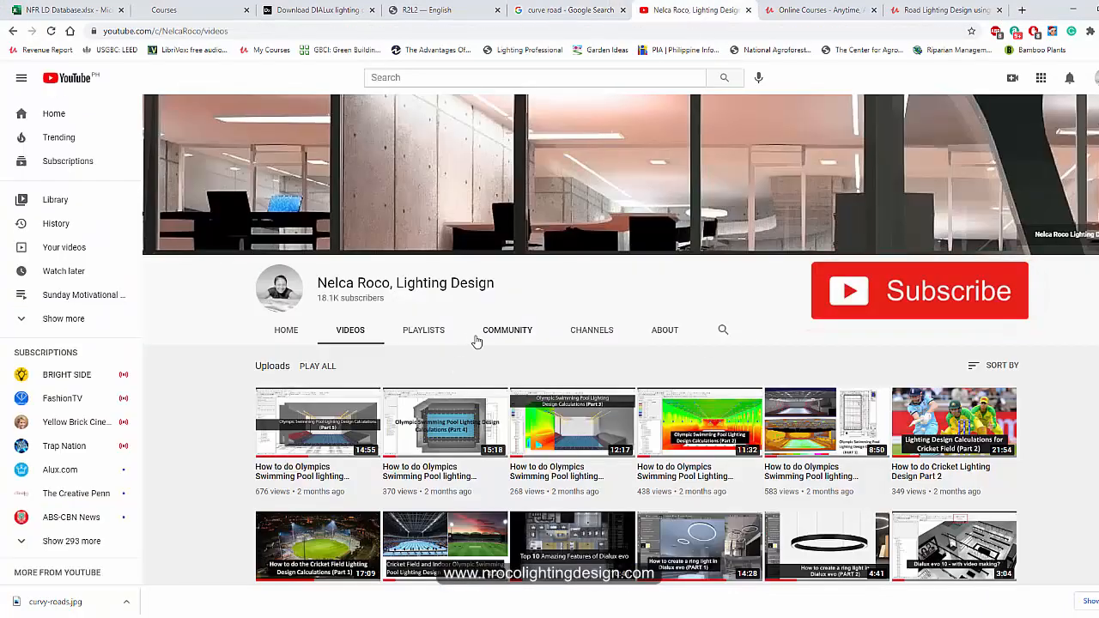
{"action": "left_click", "coordinate": [944, 11]}
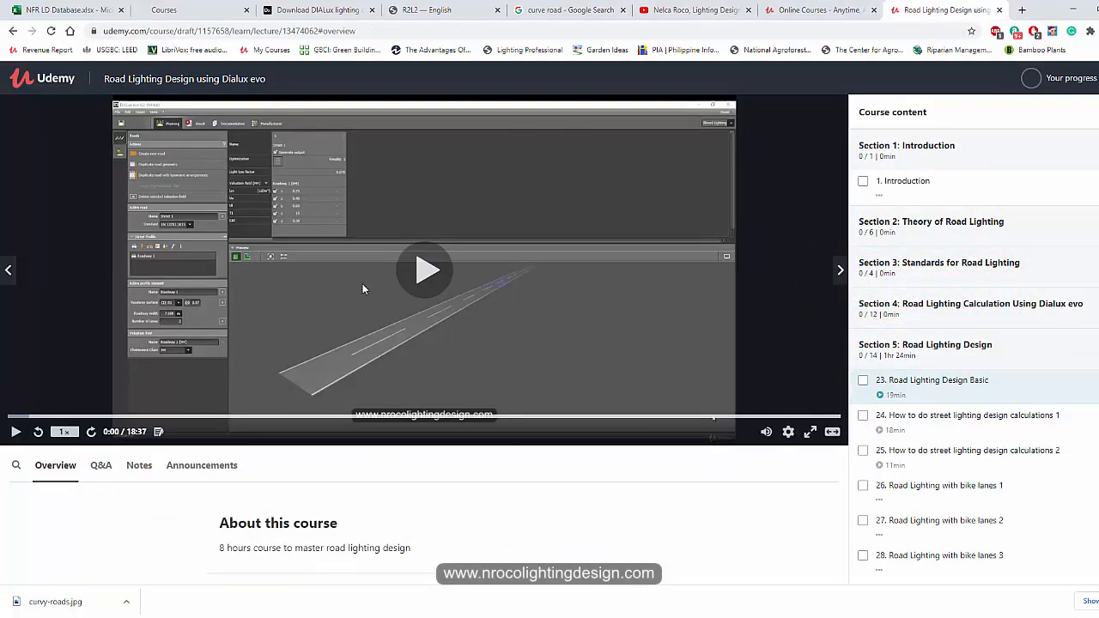
{"action": "mouse_move", "coordinate": [842, 361]}
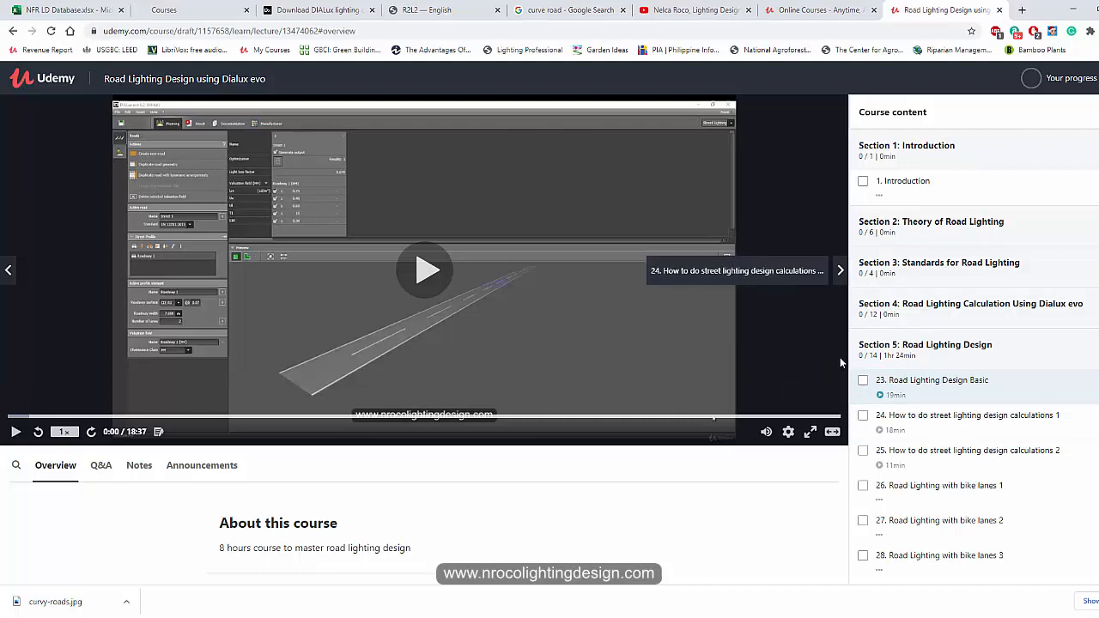
{"action": "mouse_move", "coordinate": [944, 268]}
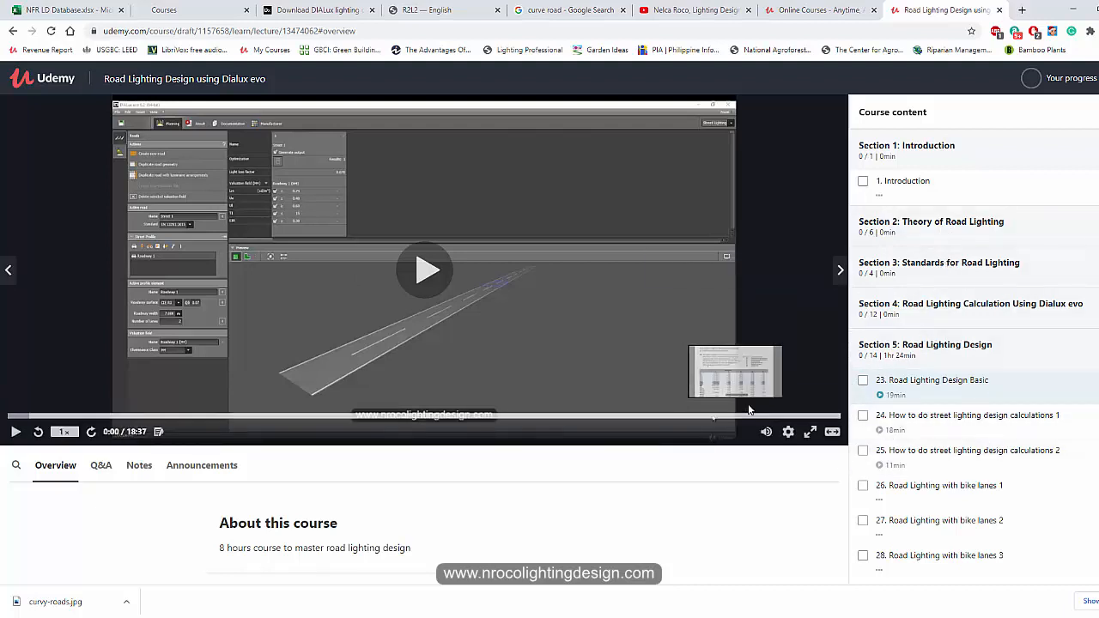
{"action": "mouse_move", "coordinate": [1013, 464]}
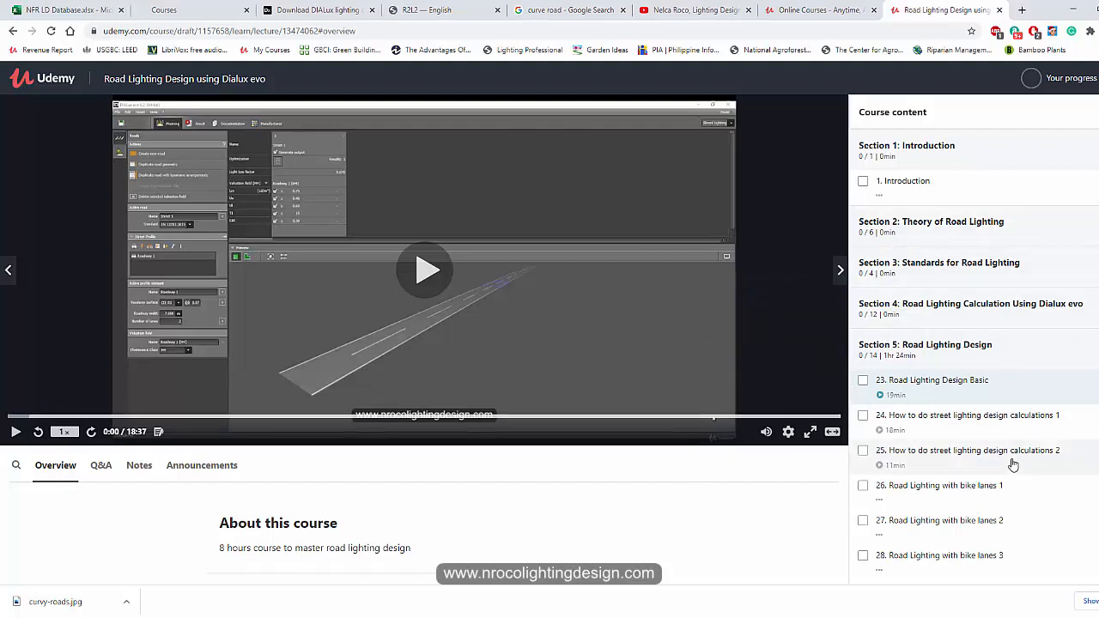
{"action": "mouse_move", "coordinate": [702, 364]}
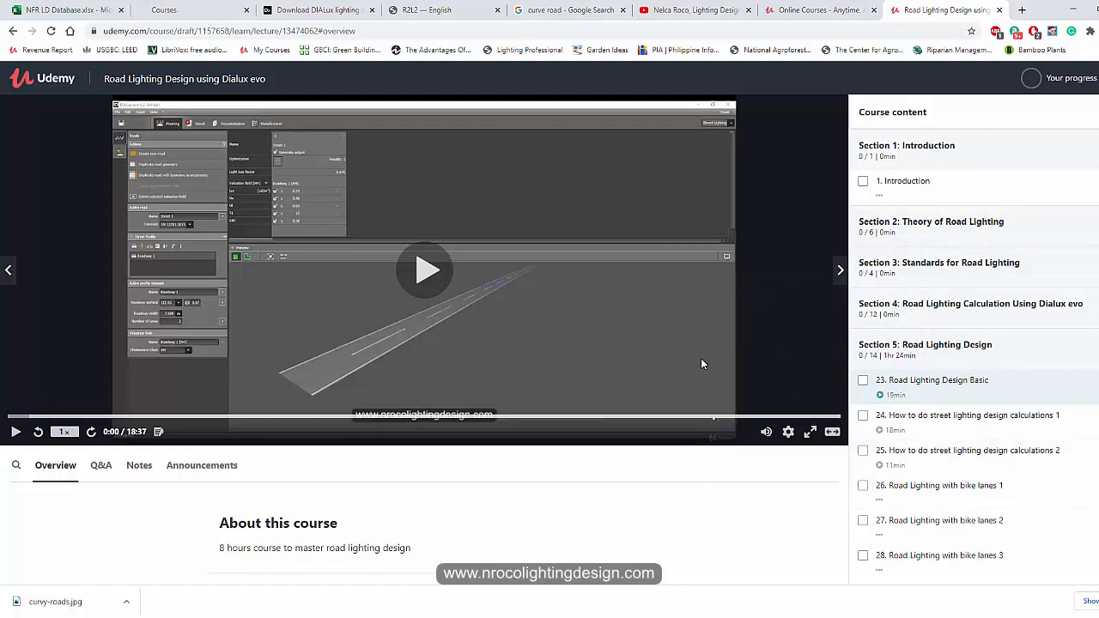
{"action": "mouse_move", "coordinate": [638, 433]}
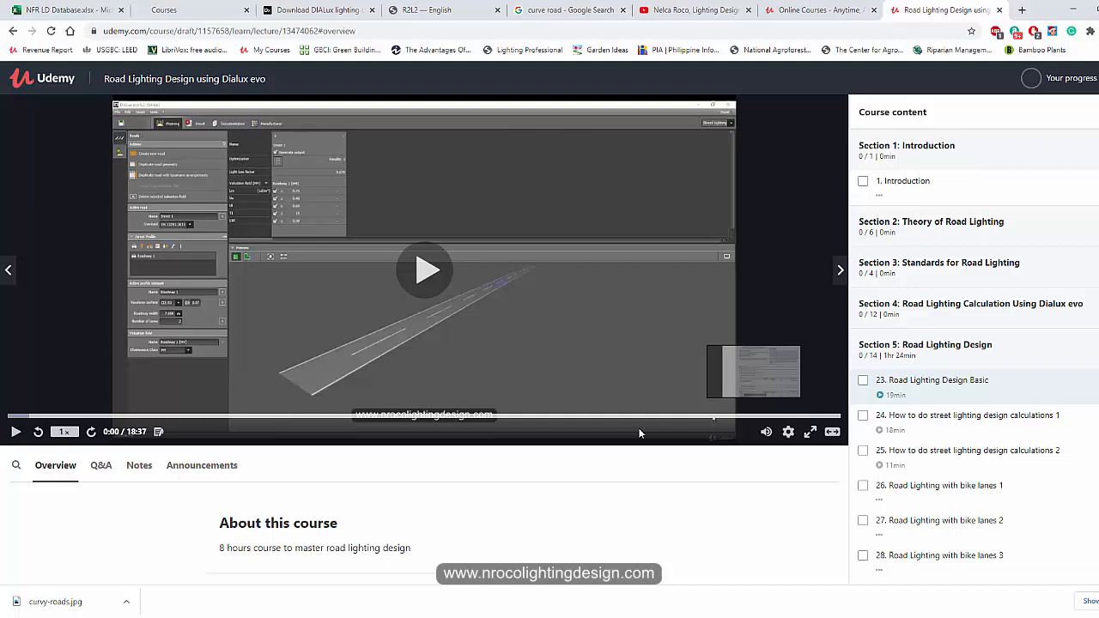
{"action": "mouse_move", "coordinate": [333, 599]}
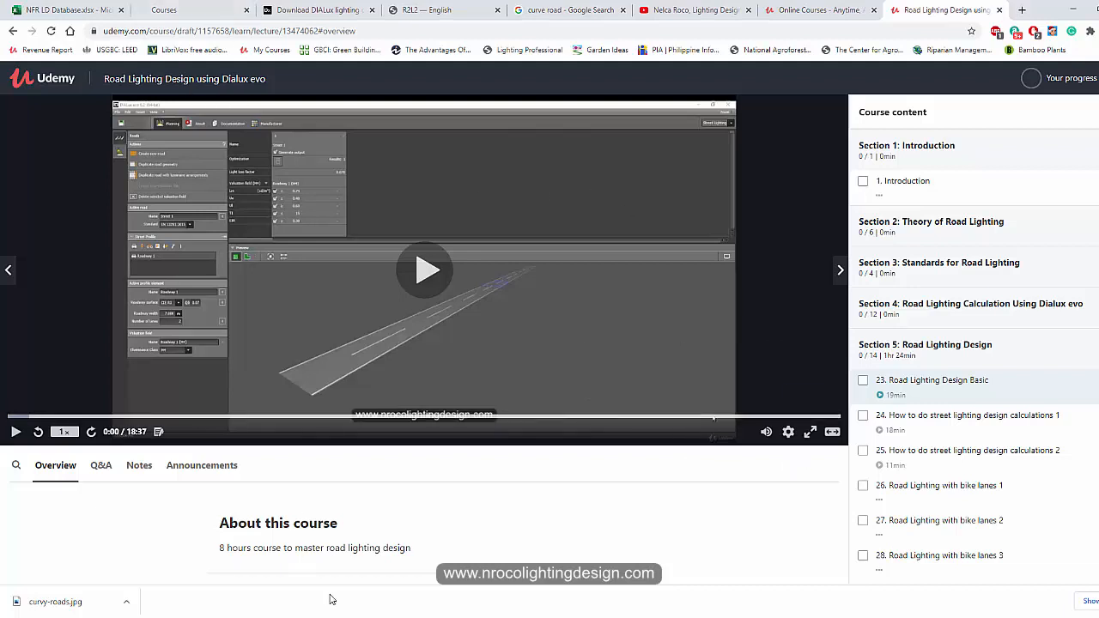